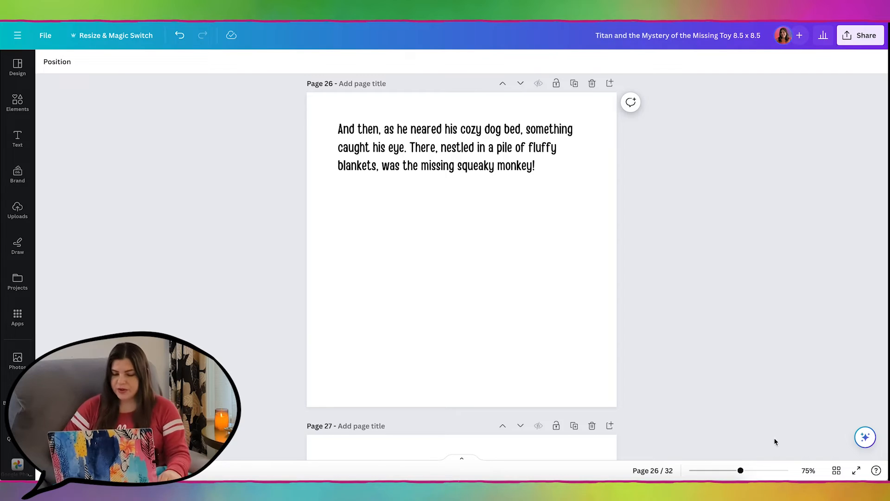
Bring the sleeping dog-in-bed graphic onto page 26 and search Elements for 'dog bed'.
scroll("down", 3)
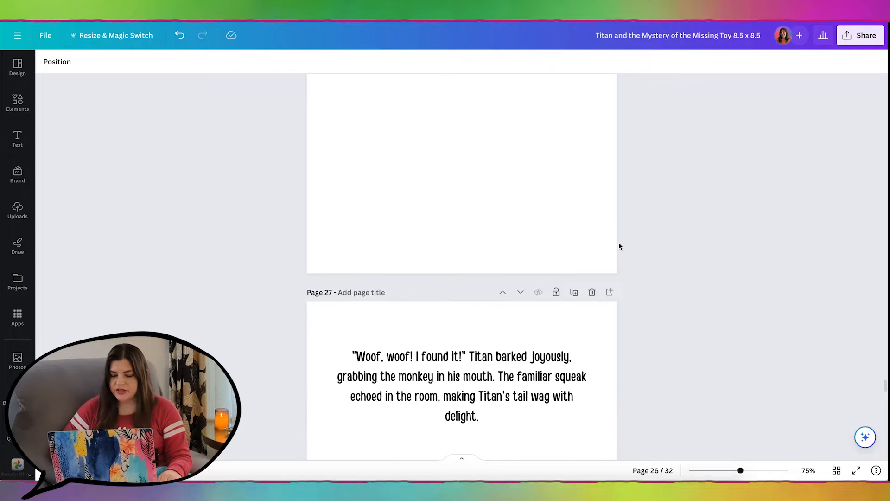
scroll("up", 3)
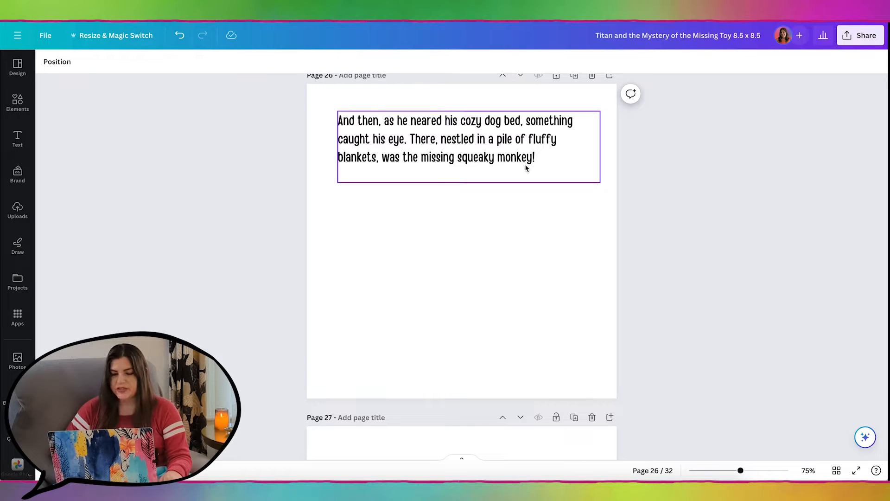
scroll("down", 3)
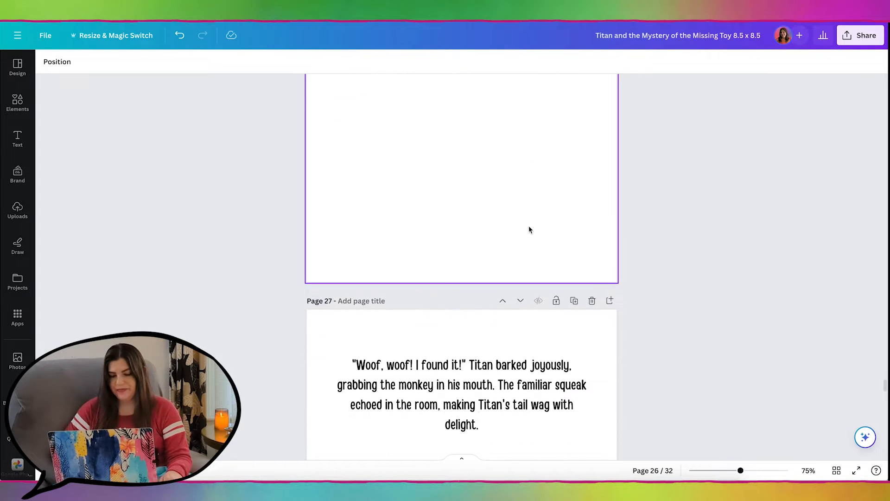
scroll("down", 3)
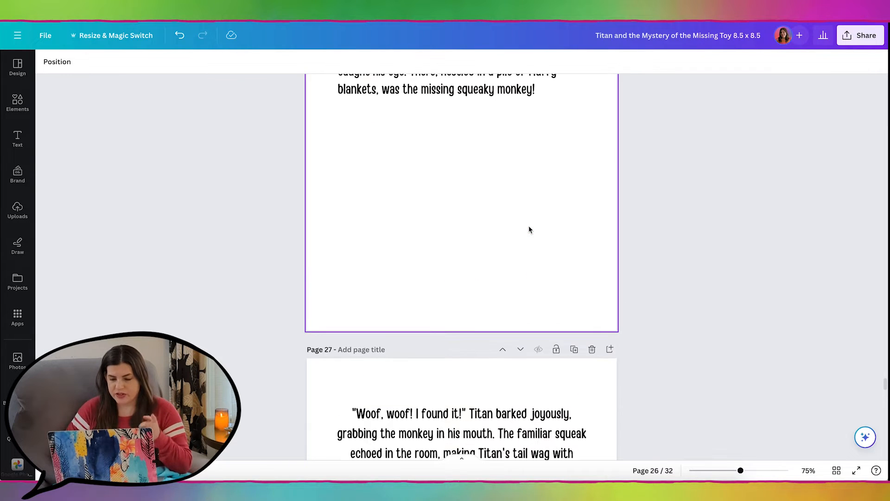
scroll("up", 3)
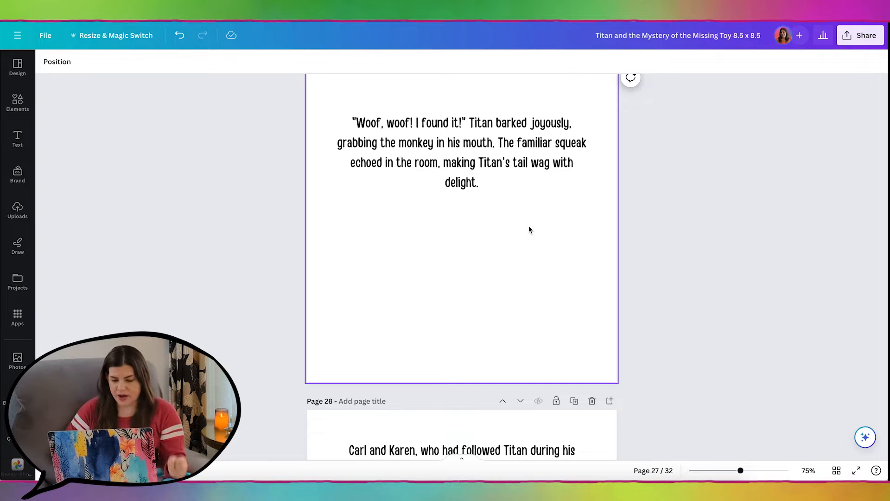
scroll("up", 3)
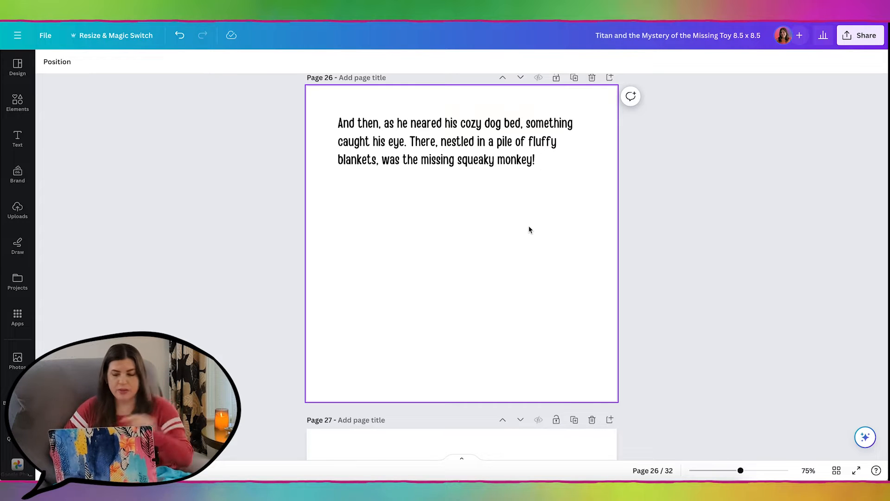
scroll("down", 3)
type("dog bed")
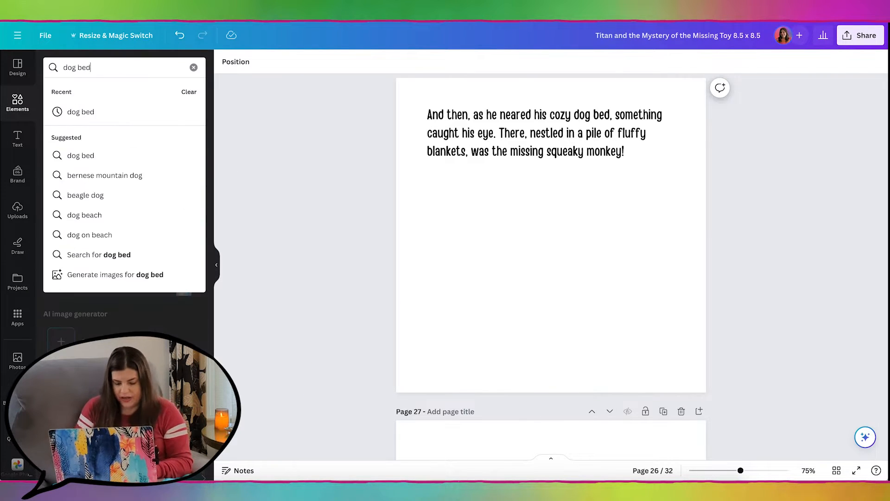
key("Enter")
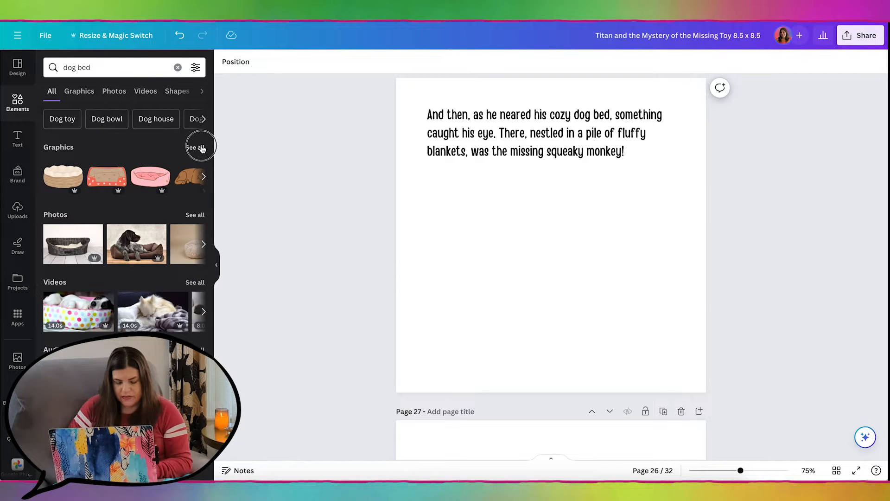
left_click(196, 147)
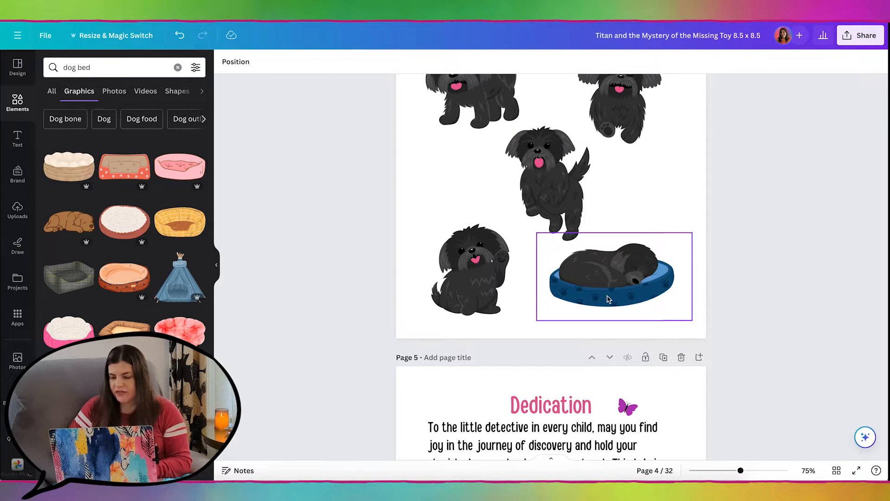
mouse_move(608, 276)
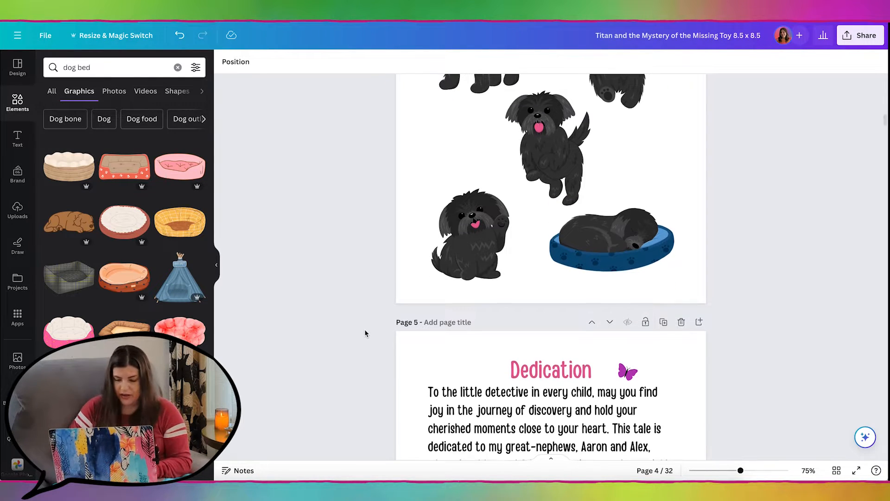
Add a plain blue dog bed to page 26 and recolour it dark blue.
left_click(613, 241)
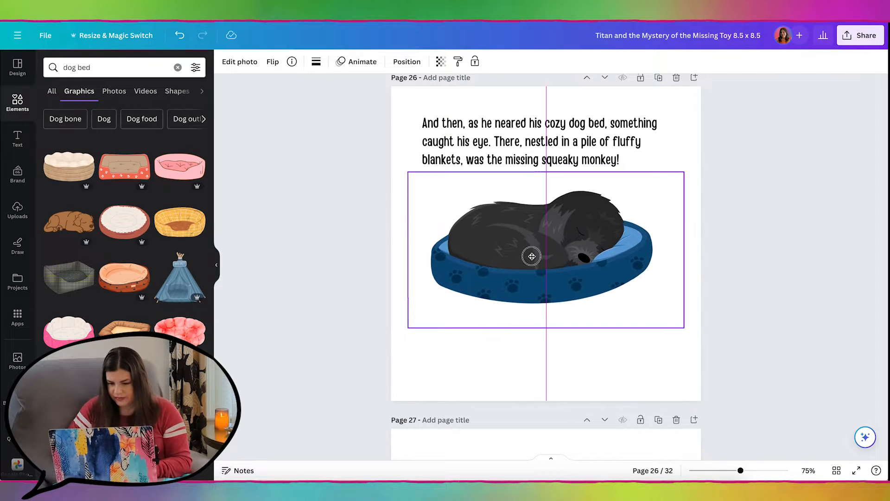
left_click(125, 278)
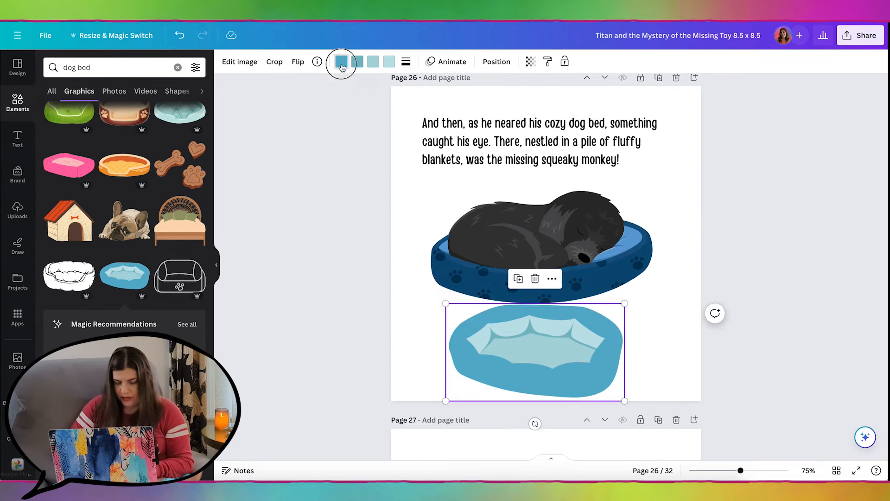
left_click(341, 61)
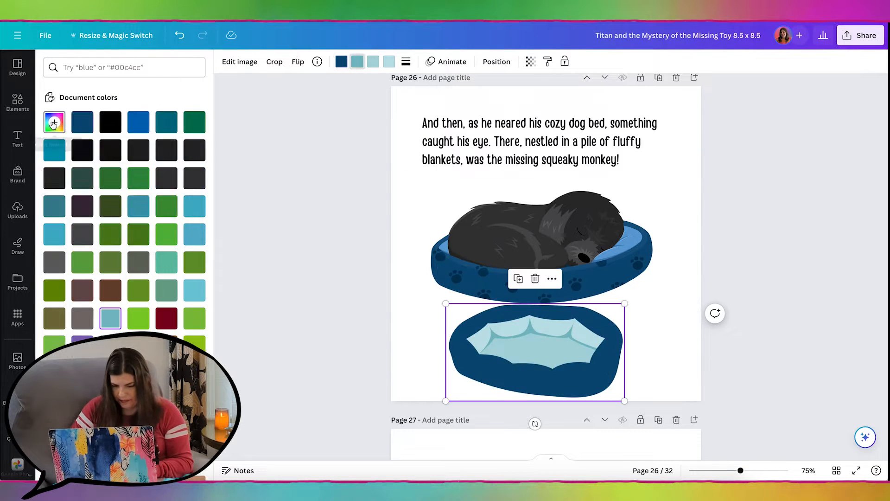
left_click(53, 122)
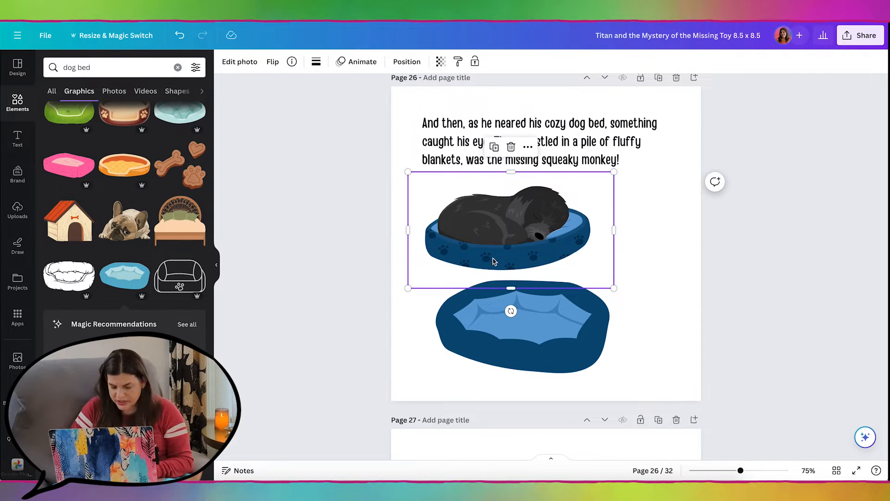
mouse_move(443, 254)
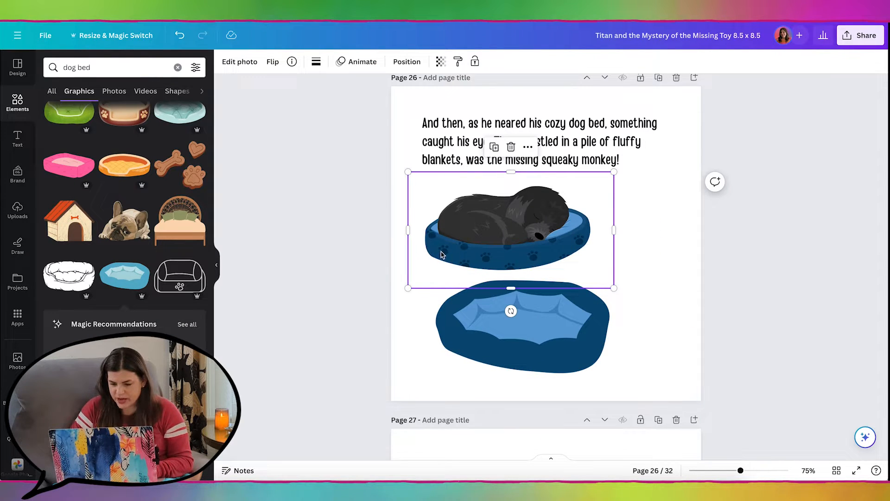
Search for 'paw prints' and enlarge the sleeping dog picture to the page width.
left_click(379, 324)
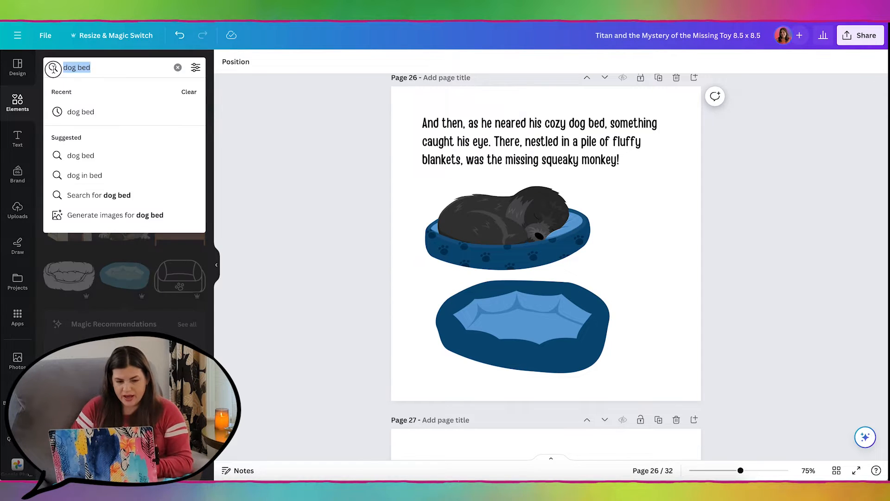
type("paw prints")
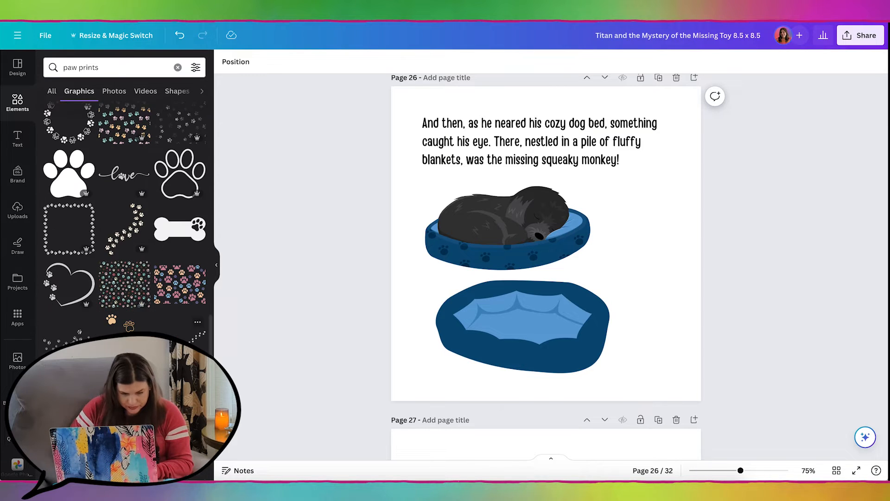
scroll("down", 3)
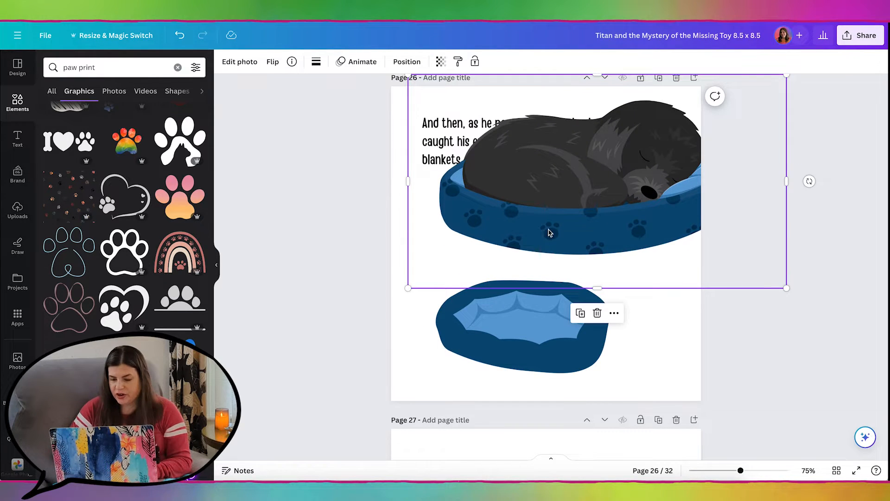
mouse_move(559, 233)
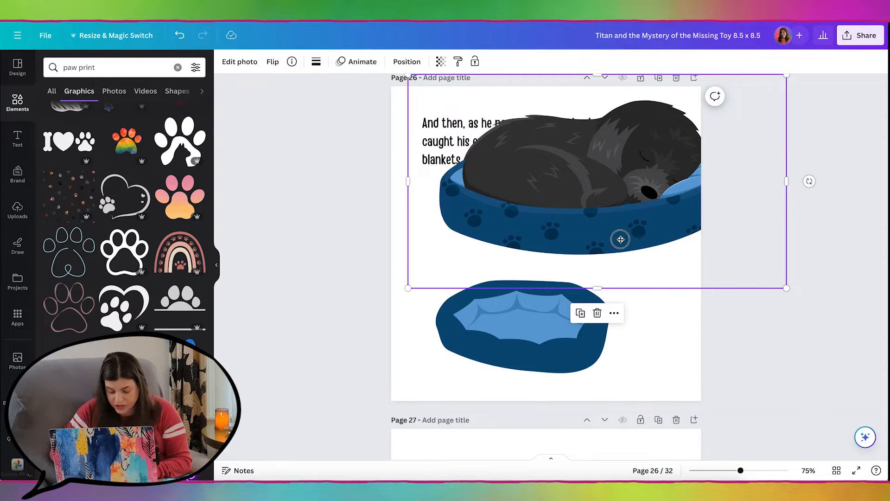
left_click_drag(786, 181, 693, 195)
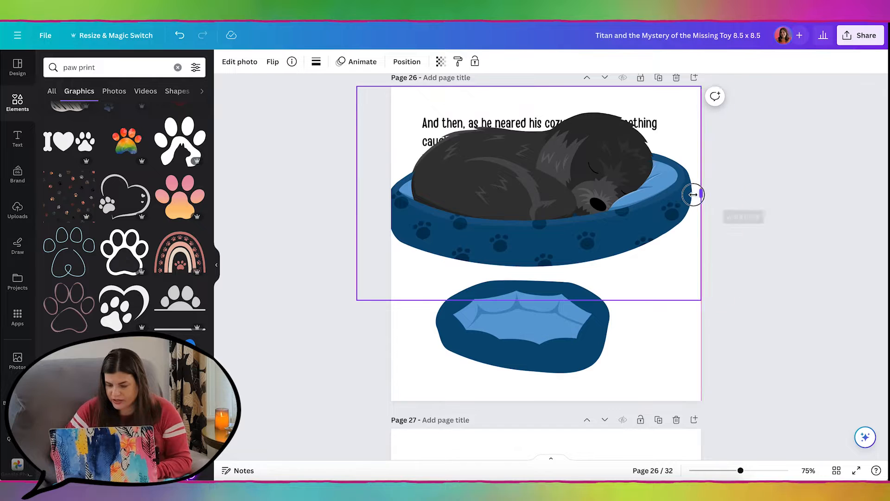
left_click_drag(694, 195, 379, 192)
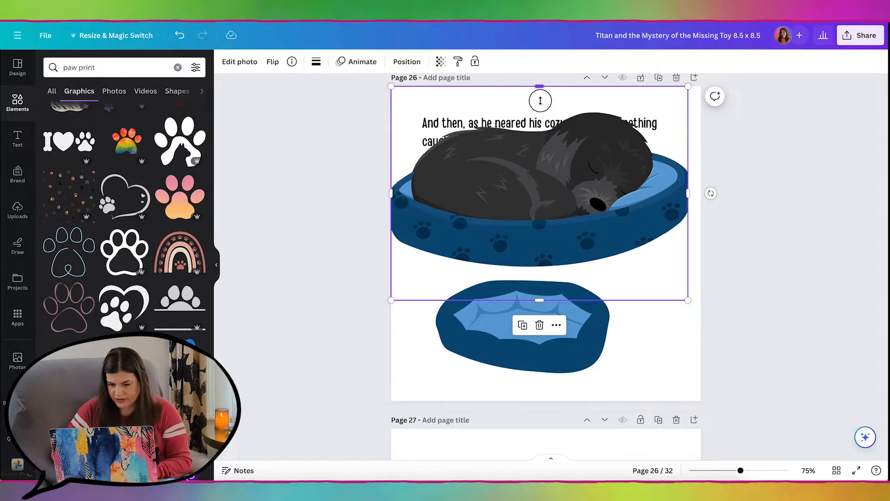
left_click_drag(539, 300, 546, 223)
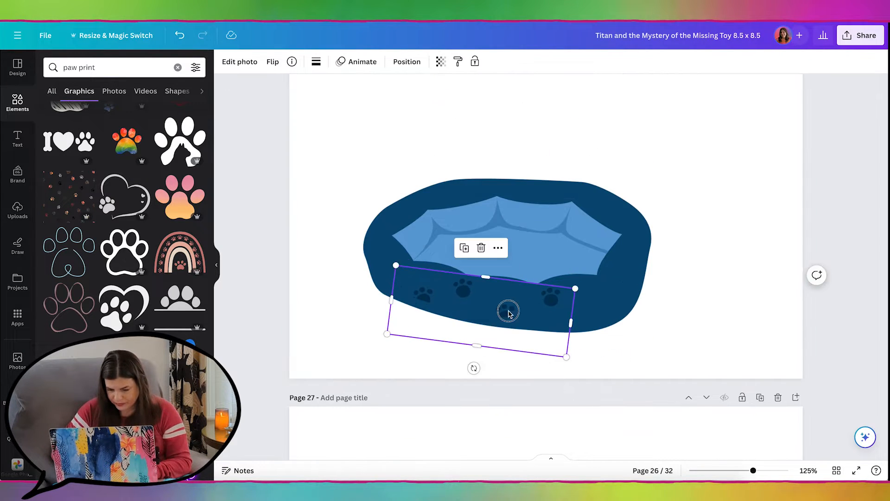
Tilt and duplicate paw prints across the front of the blue bed.
left_click_drag(508, 313, 607, 142)
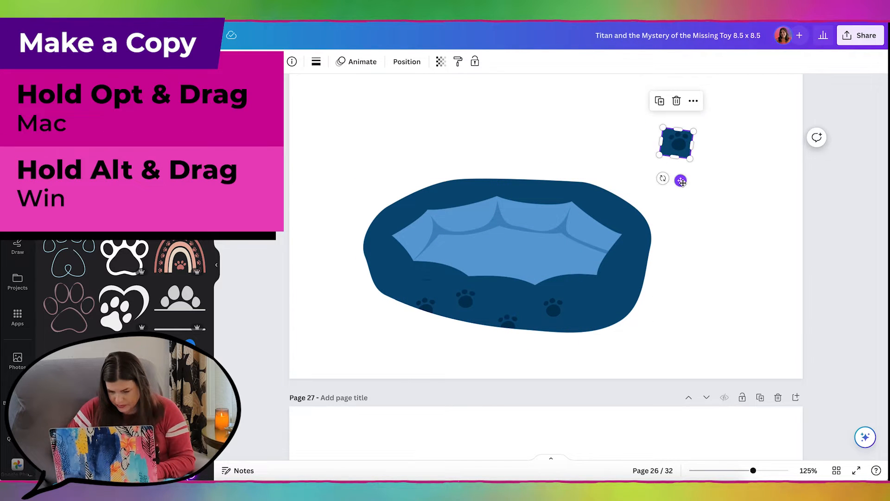
left_click_drag(676, 143, 601, 311)
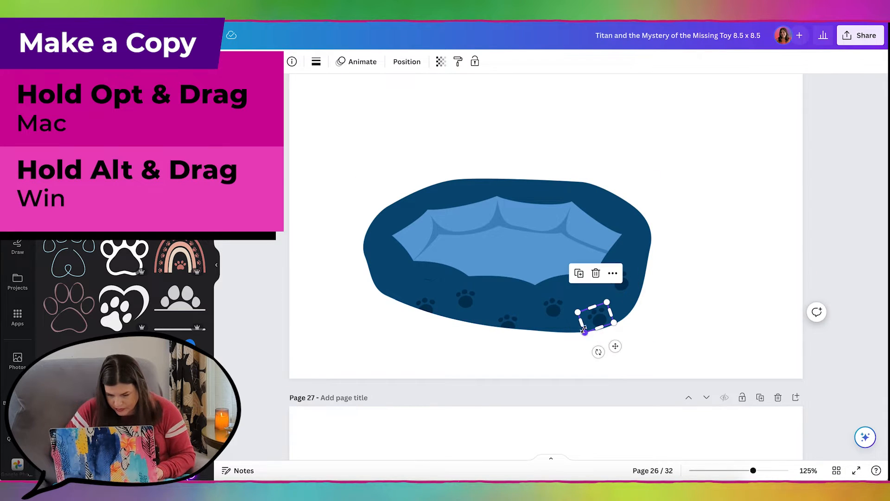
left_click_drag(596, 318, 399, 278)
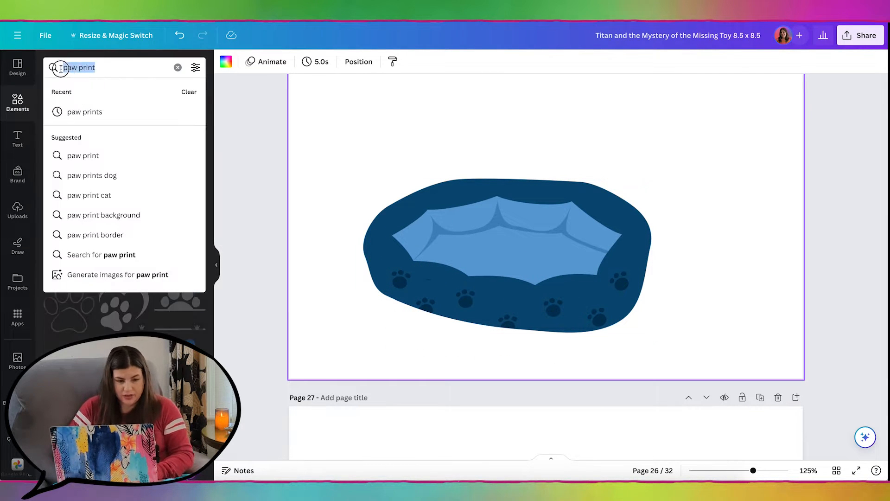
Rotate a pink checked blanket over the bed and tuck the monkey behind it.
type("blanket")
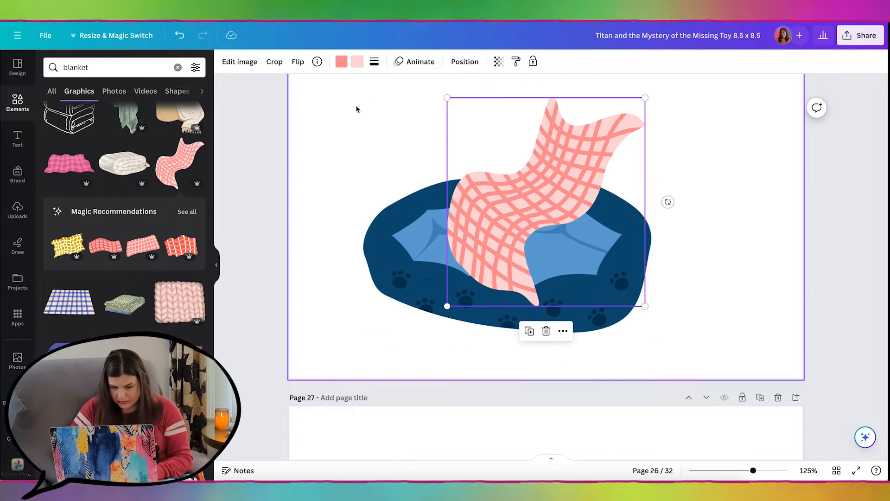
left_click_drag(668, 202, 648, 177)
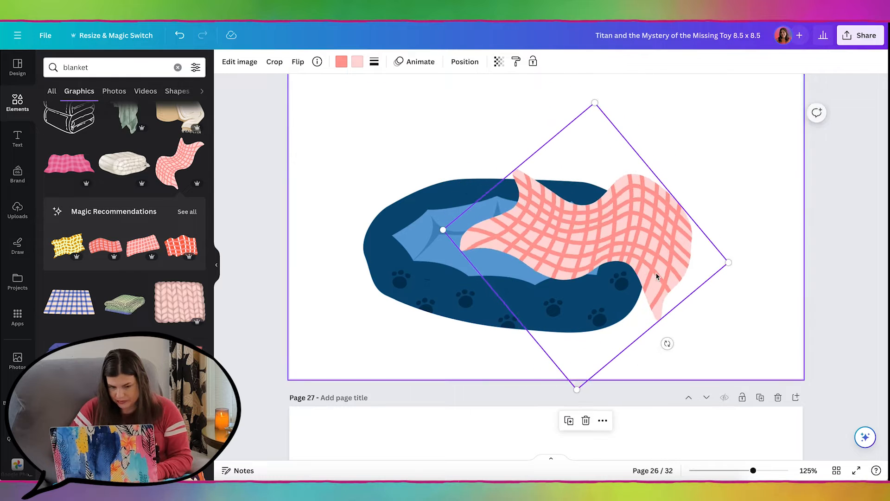
left_click_drag(655, 276, 644, 264)
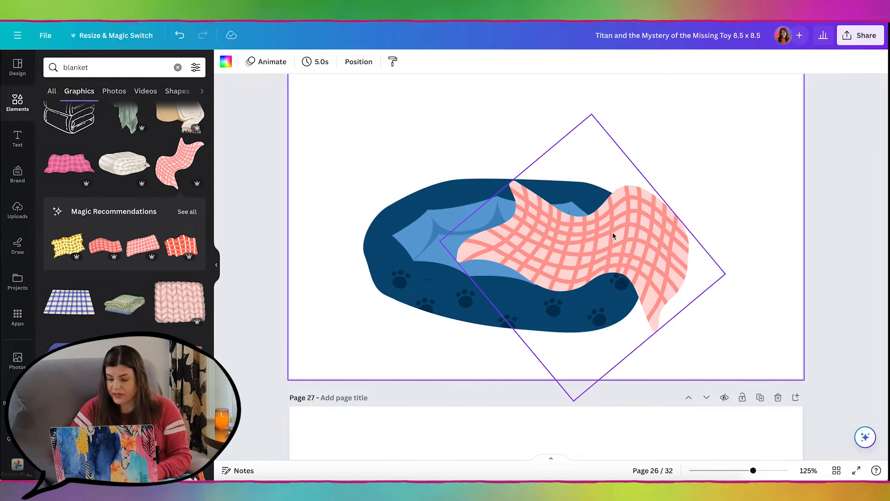
mouse_move(649, 256)
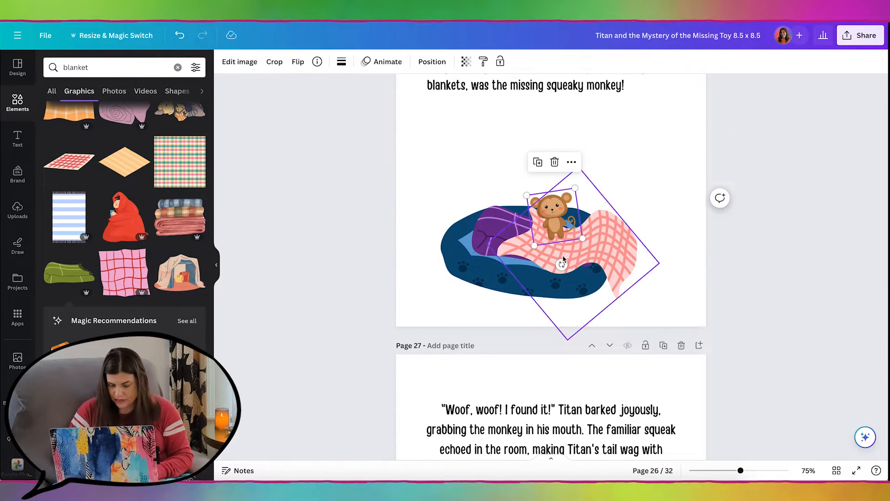
key("ctrl+[")
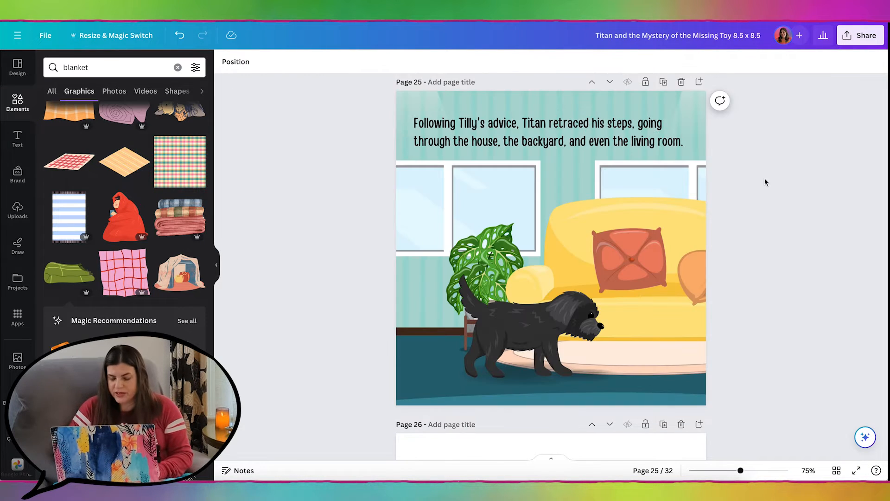
Bring page 25's teal striped wall and dark floor background onto page 26.
scroll("down", 3)
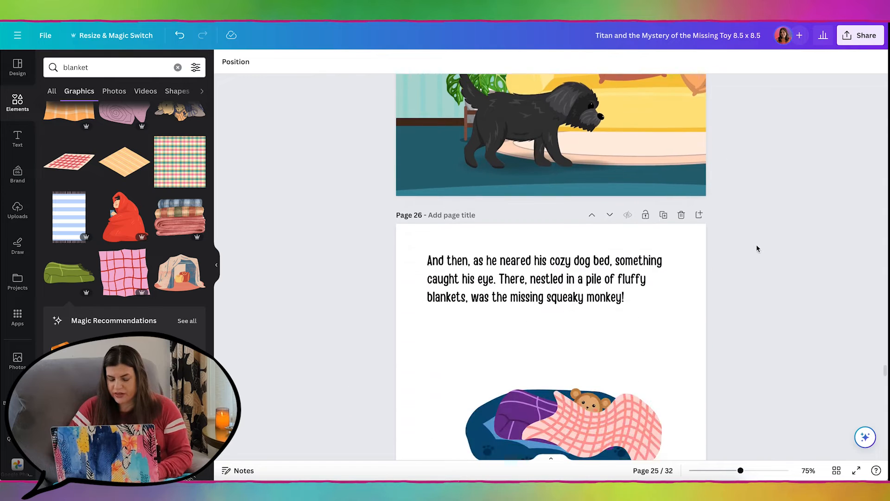
scroll("down", 3)
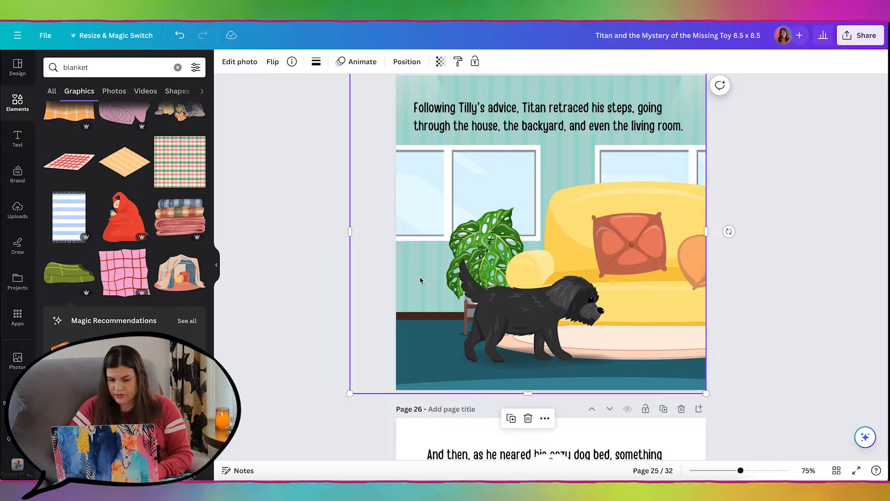
scroll("down", 3)
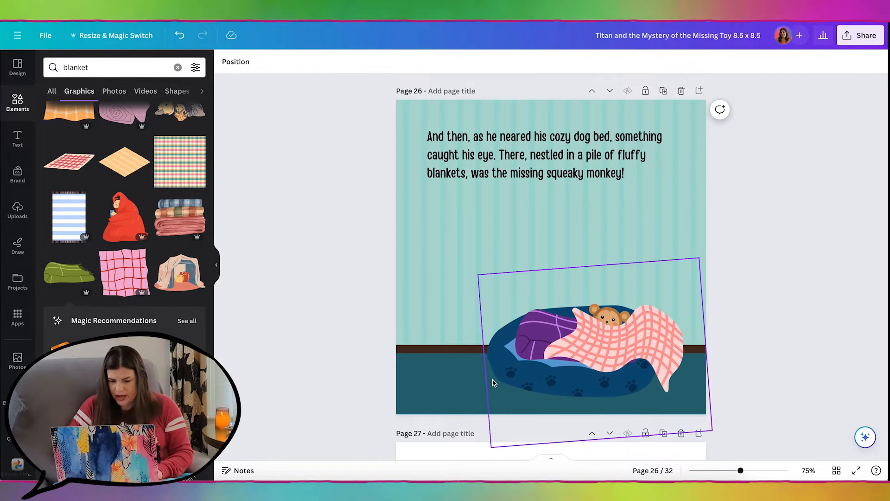
Select the dog bed group and search Elements for 'shadow'.
left_click(291, 329)
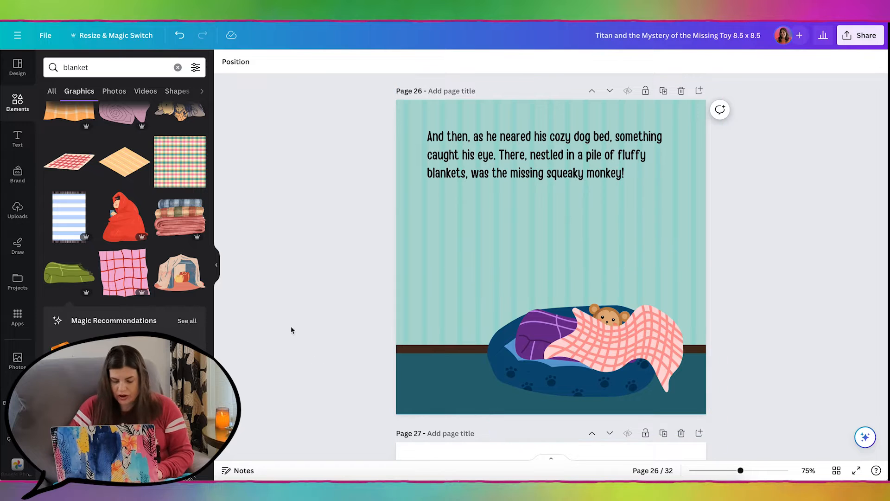
left_click(596, 349)
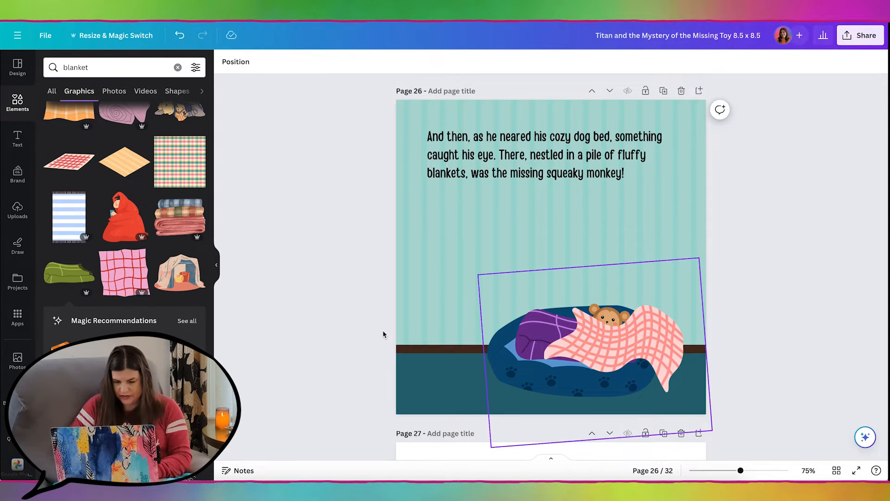
left_click(114, 66)
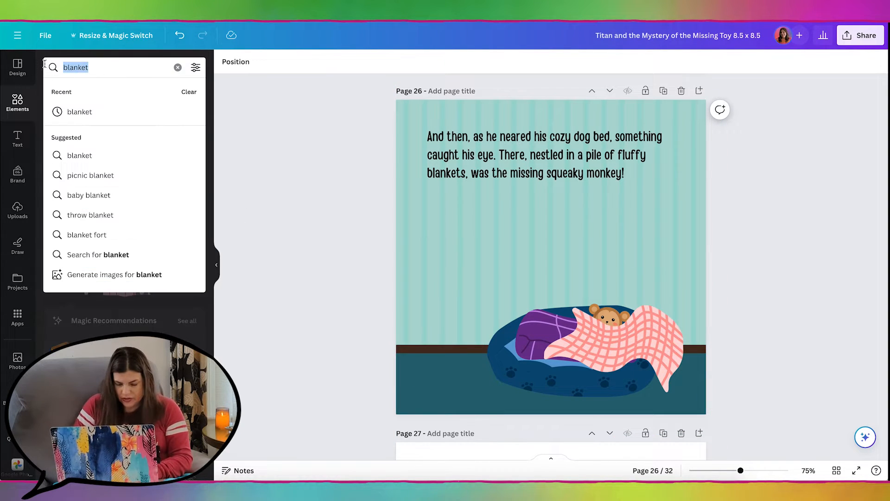
type("shadow")
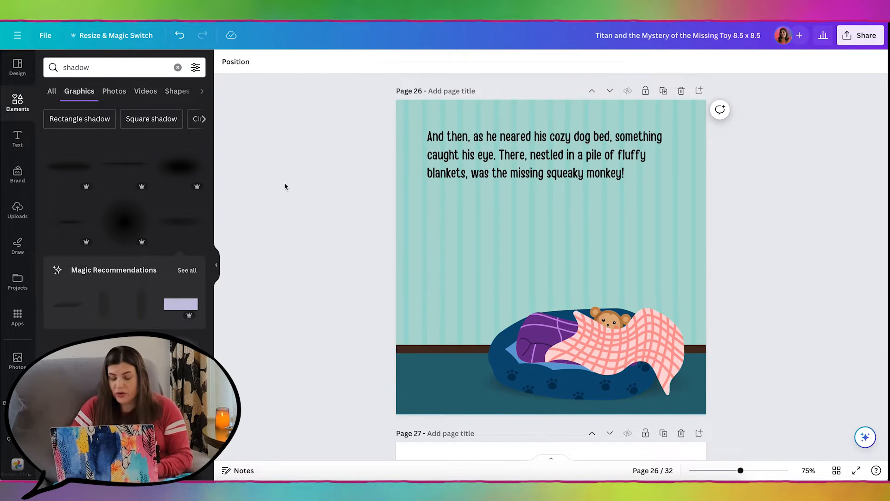
Place Titan left of the bed and extend the floor to the page bottom.
scroll("down", 3)
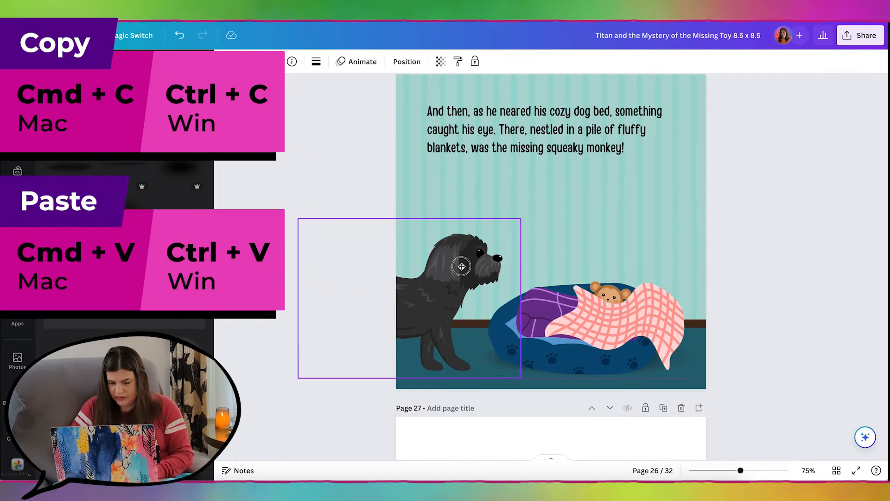
left_click_drag(461, 268, 444, 297)
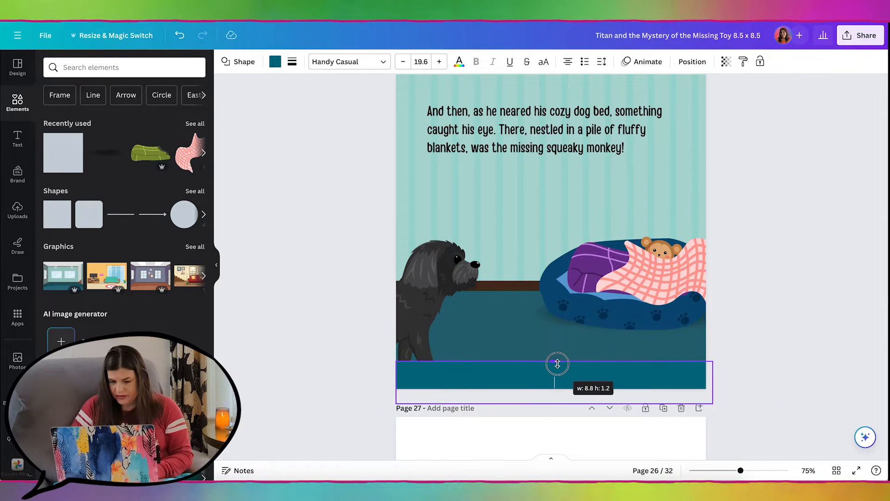
left_click(275, 62)
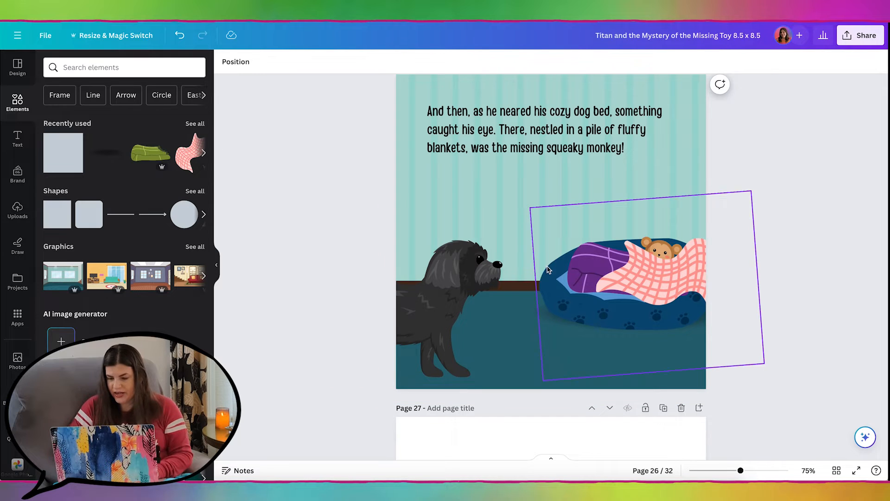
left_click(794, 220)
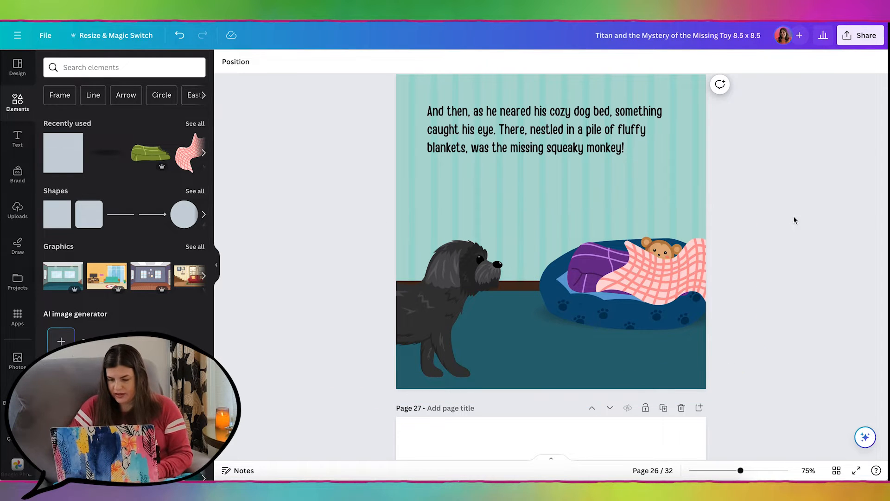
type("shadow")
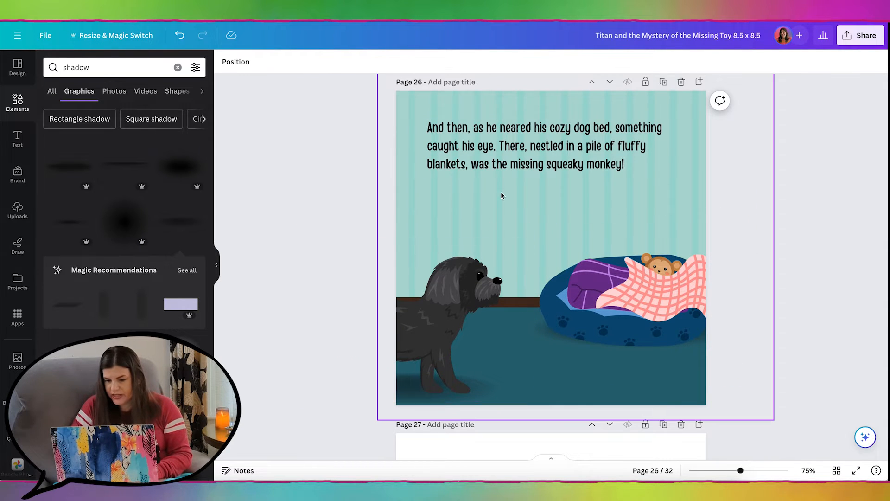
mouse_move(551, 224)
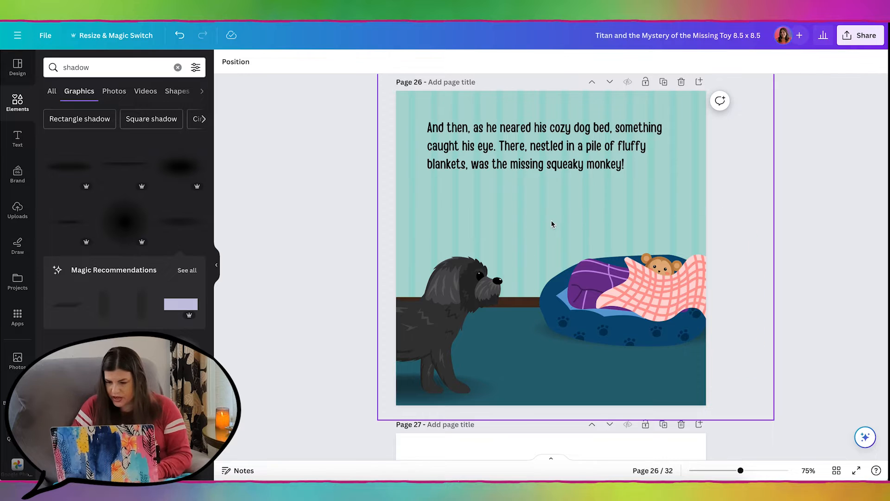
mouse_move(689, 197)
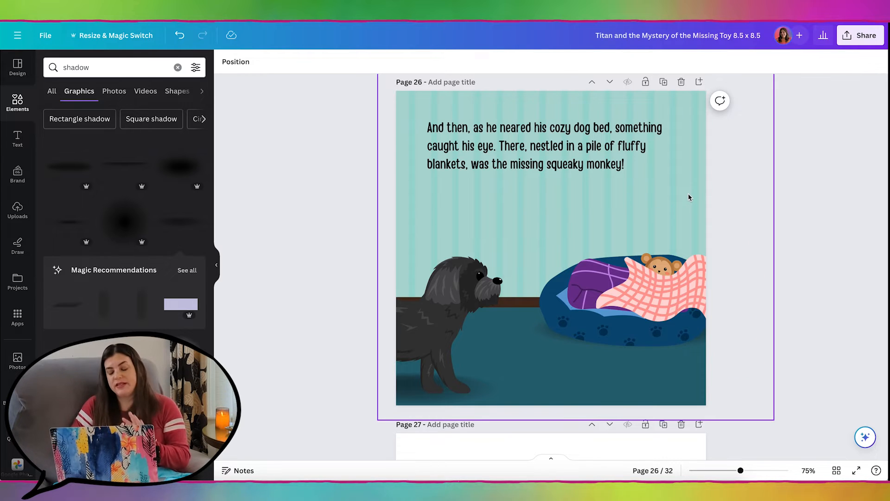
mouse_move(685, 197)
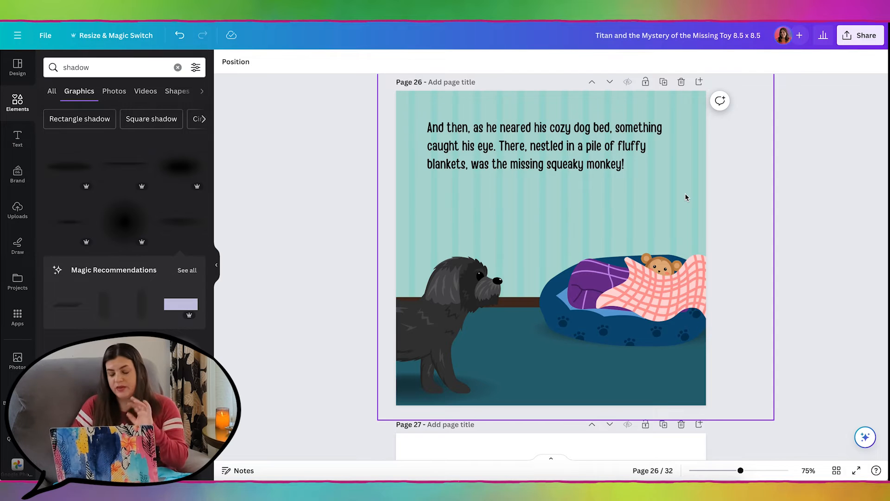
mouse_move(627, 201)
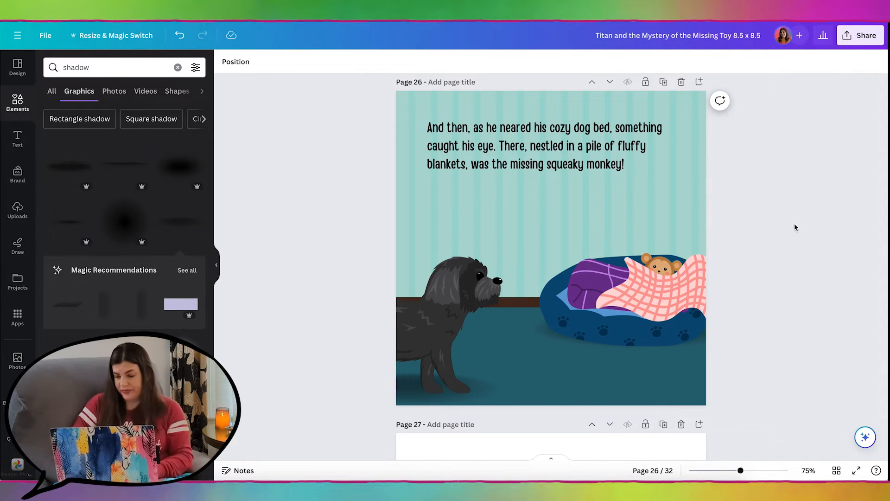
Copy the Titan-holding-monkey picture from page 9 and paste it below page 27's text.
scroll("down", 3)
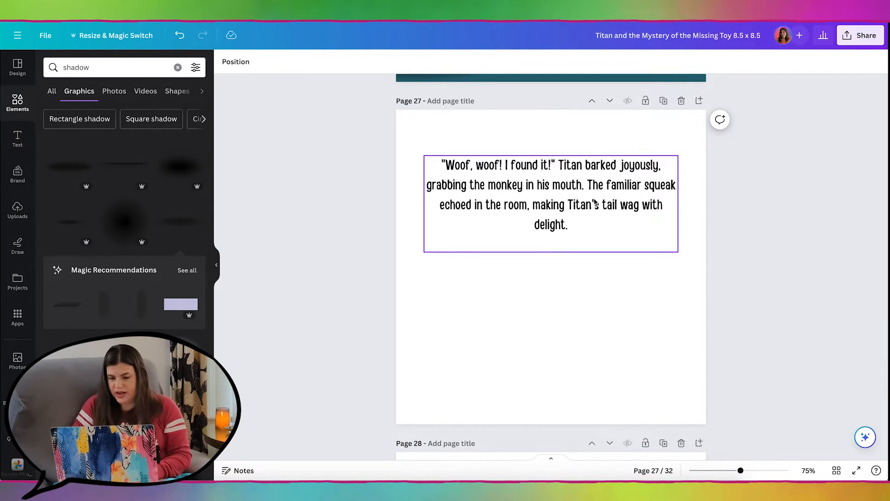
left_click(549, 193)
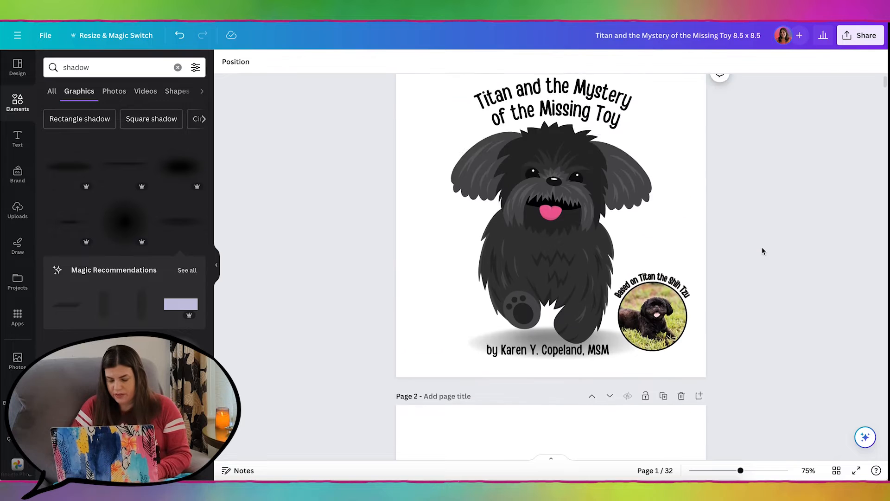
scroll("down", 3)
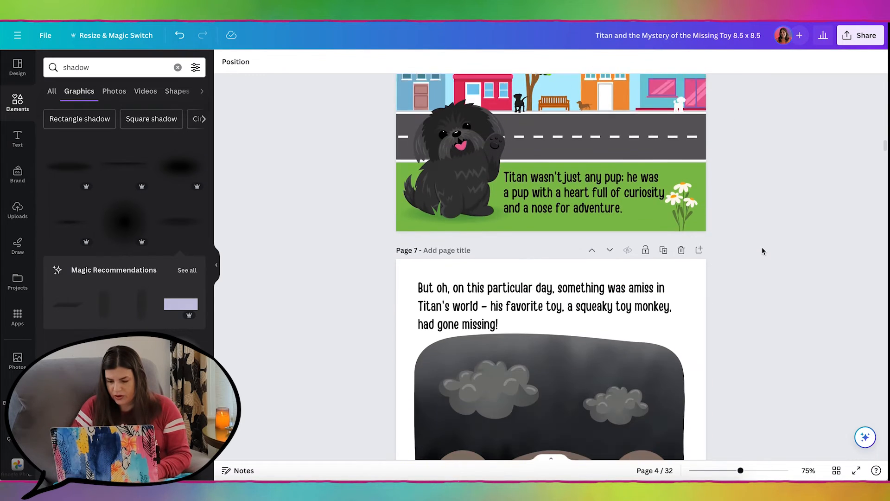
scroll("down", 3)
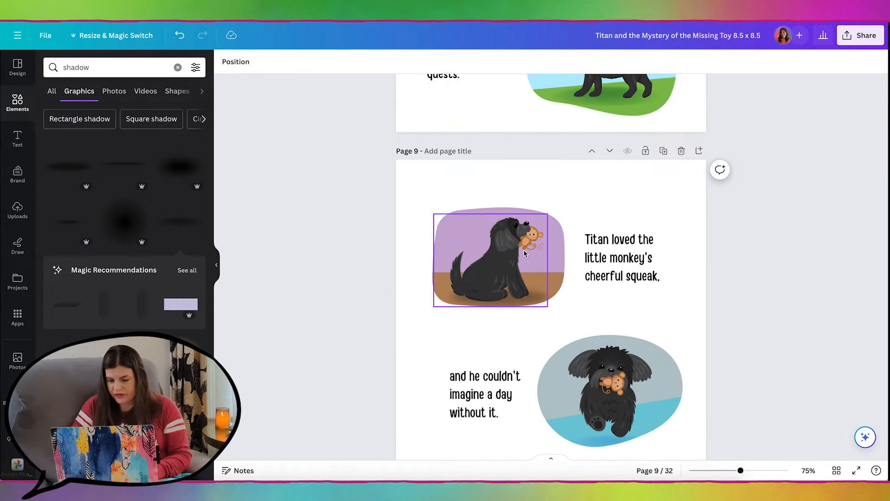
left_click(492, 258)
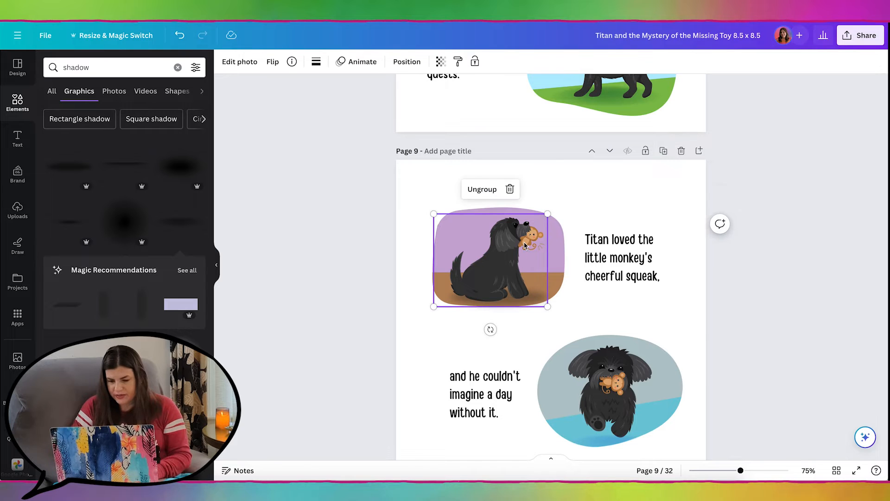
key("ctrl+c")
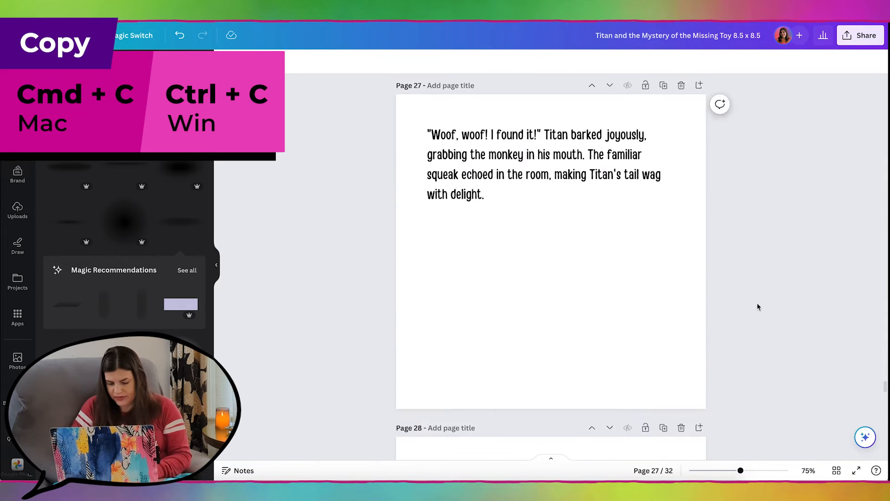
key("ctrl+v")
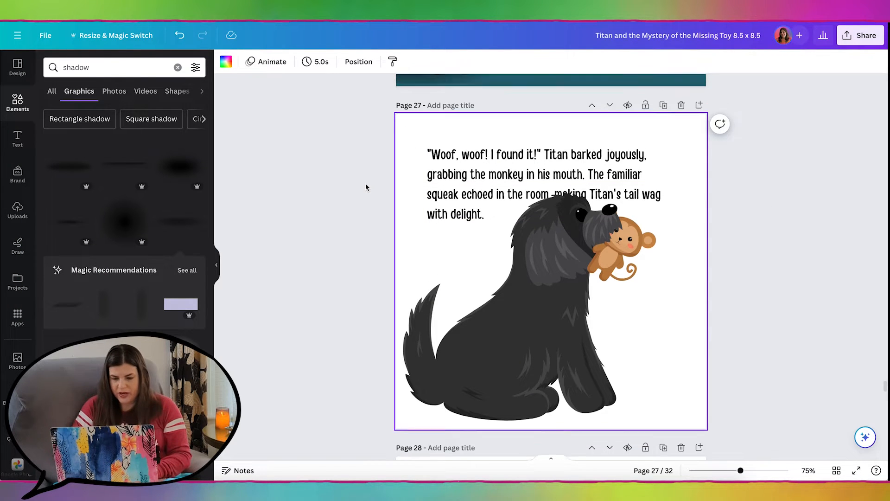
Fit the Titan-and-monkey picture into a rounded blob shape from Uploads.
scroll("down", 3)
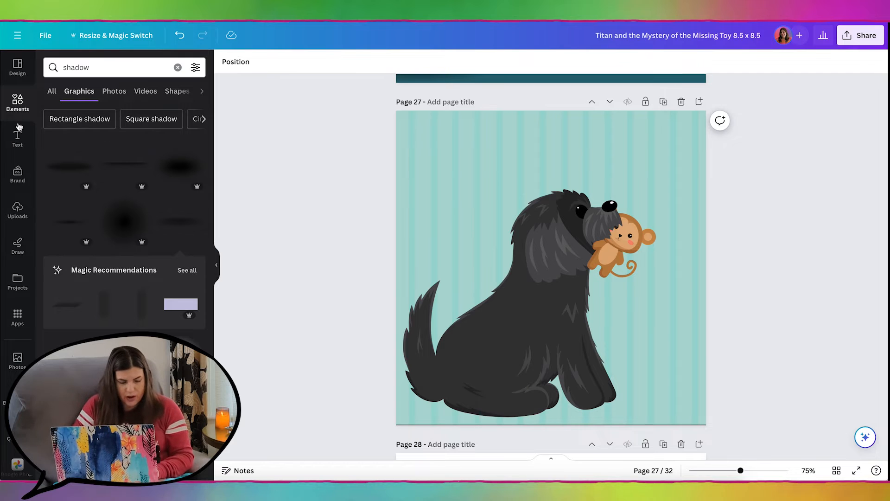
left_click(17, 210)
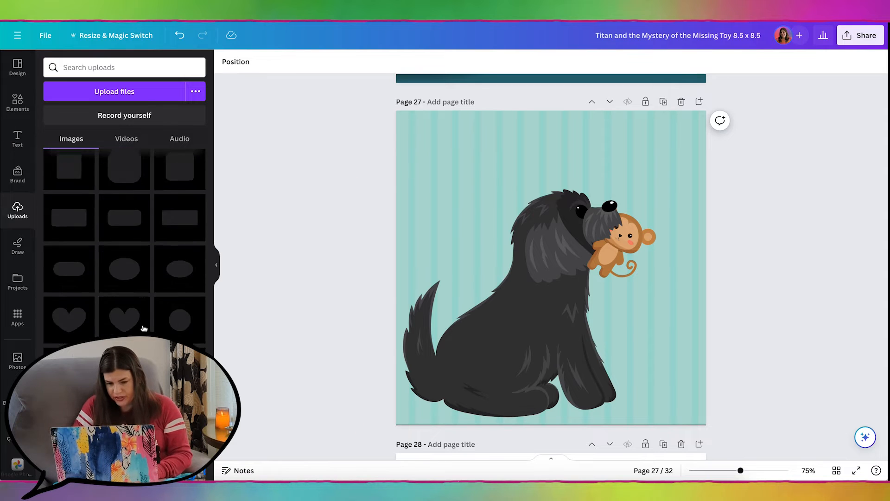
scroll("down", 3)
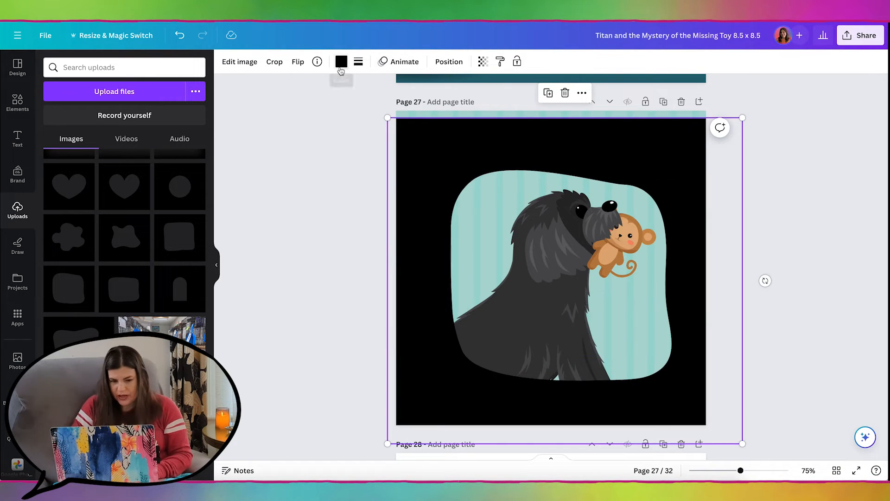
left_click(340, 61)
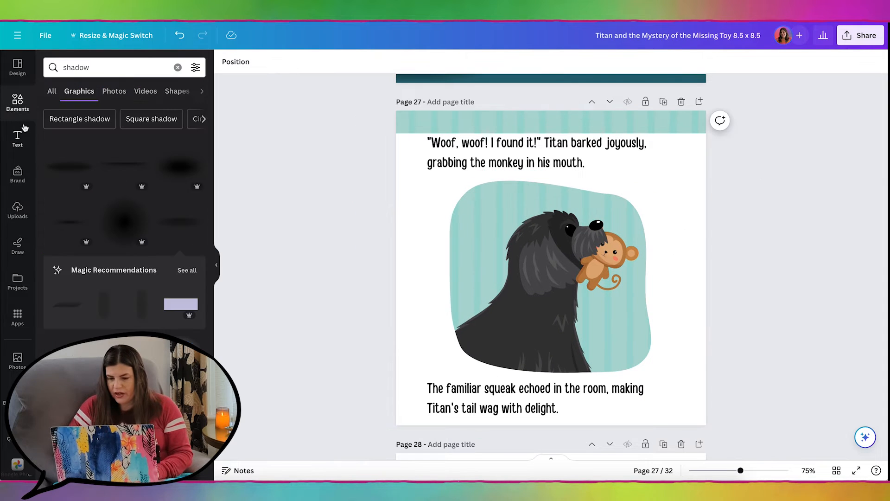
Centre and widen the top and bottom story text boxes on page 27.
left_click(177, 67)
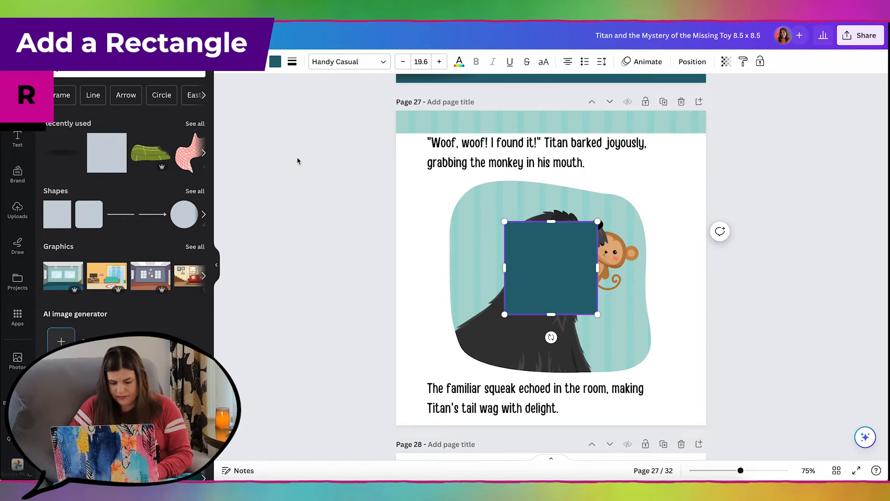
mouse_move(527, 243)
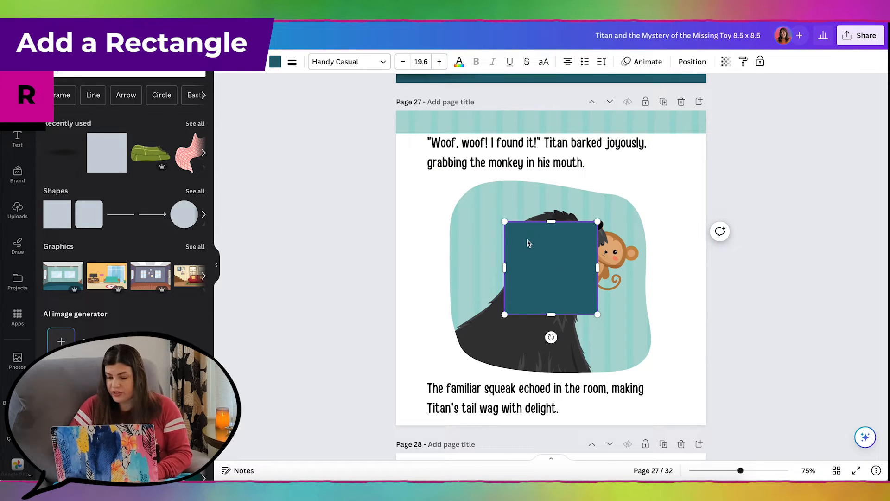
left_click(276, 62)
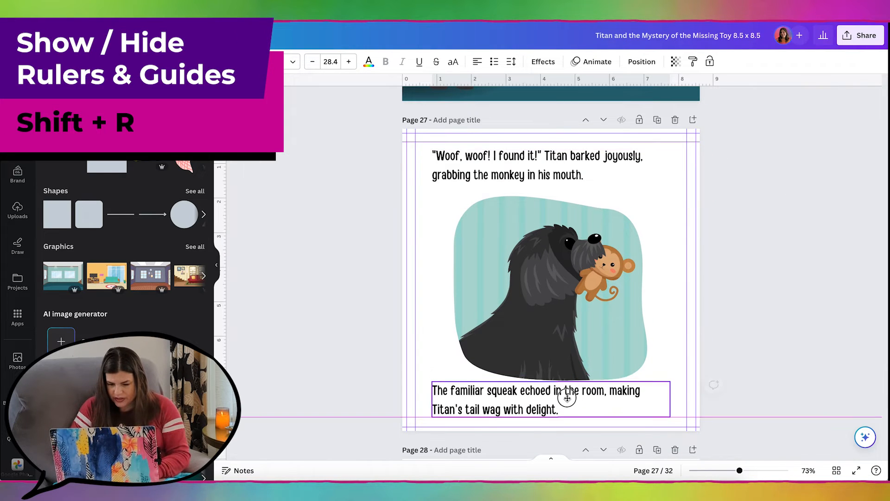
left_click(566, 397)
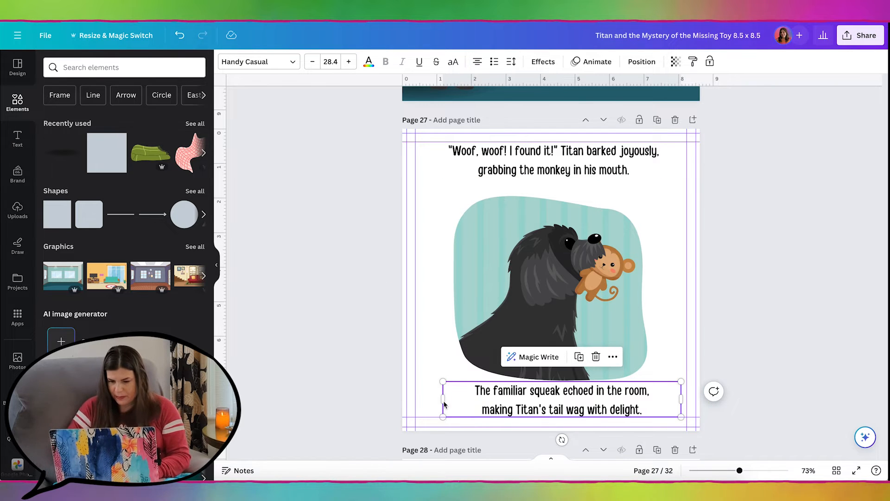
left_click_drag(680, 399, 691, 399)
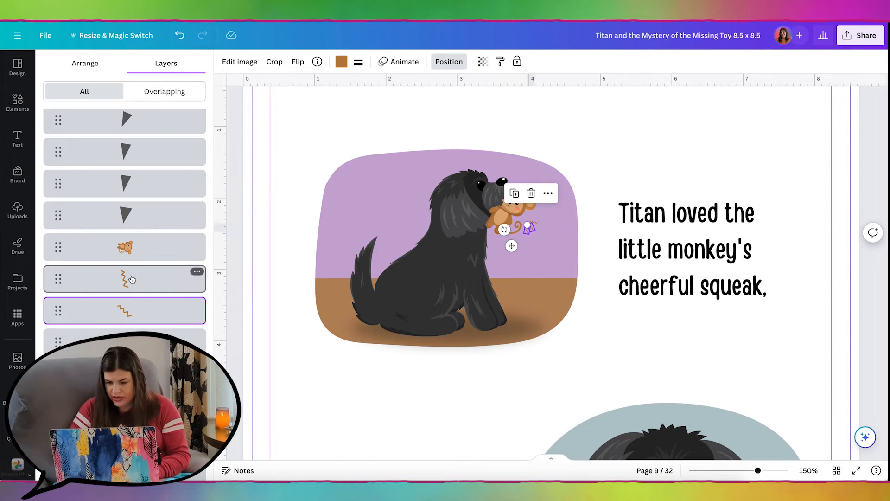
Paste page 9's squeak lines beside the monkey in Titan's mouth.
left_click(124, 278)
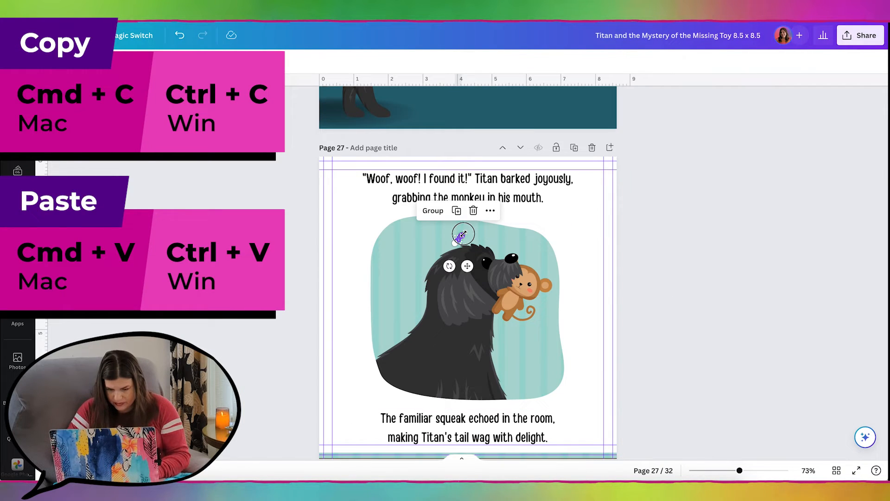
left_click_drag(462, 235, 546, 312)
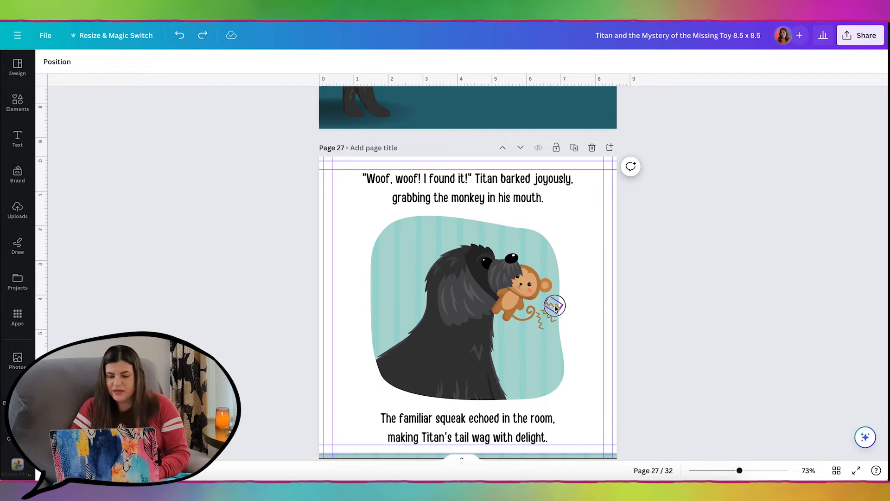
left_click(553, 306)
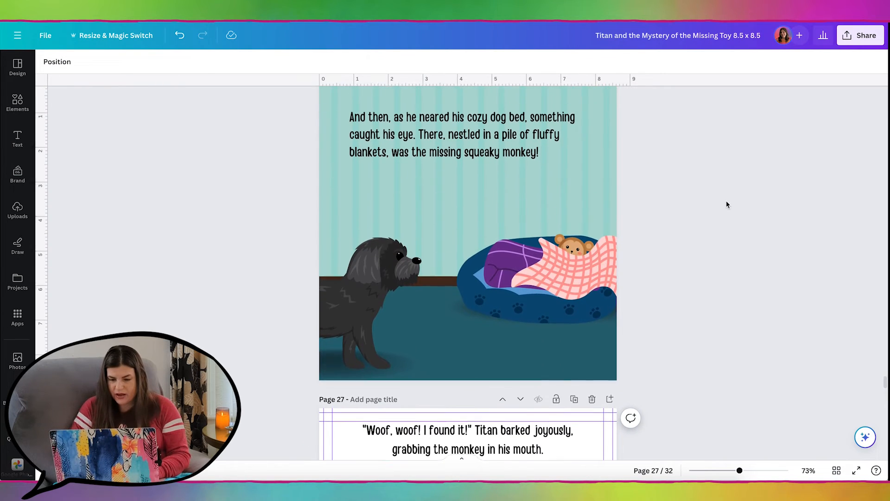
Break page 26's story text into two paragraphs, then shift the dog bed and Titan.
left_click(462, 134)
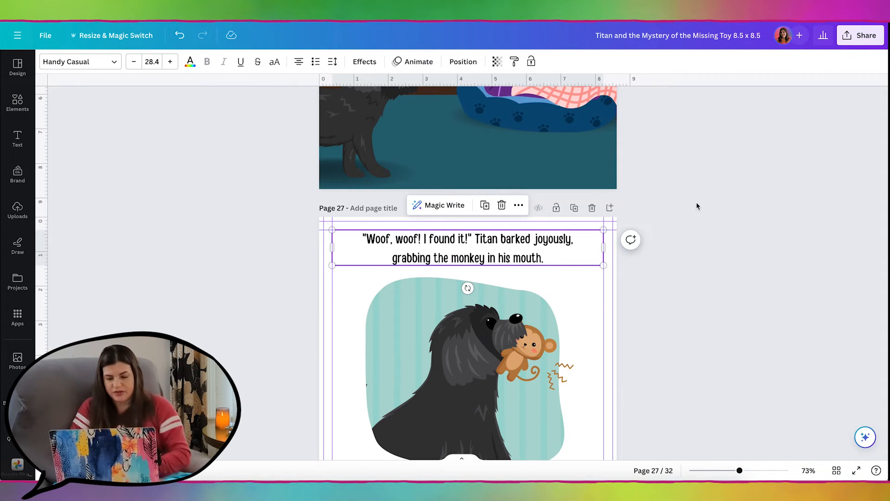
mouse_move(539, 242)
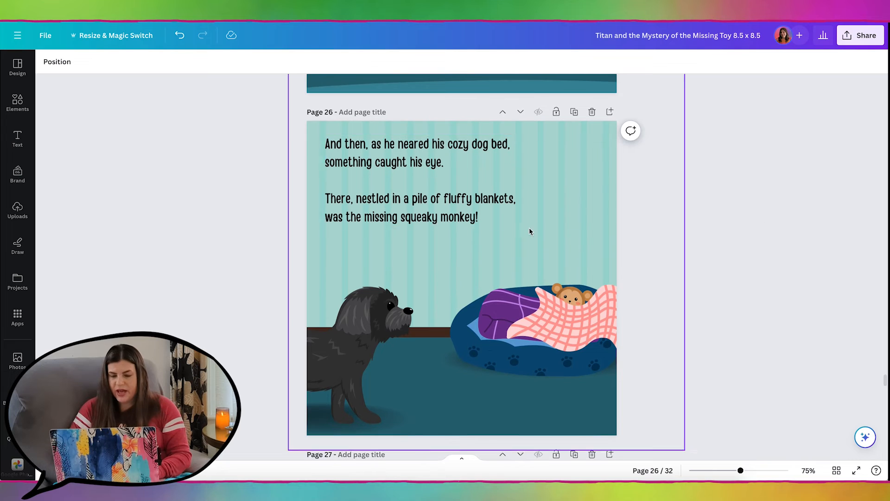
scroll("down", 3)
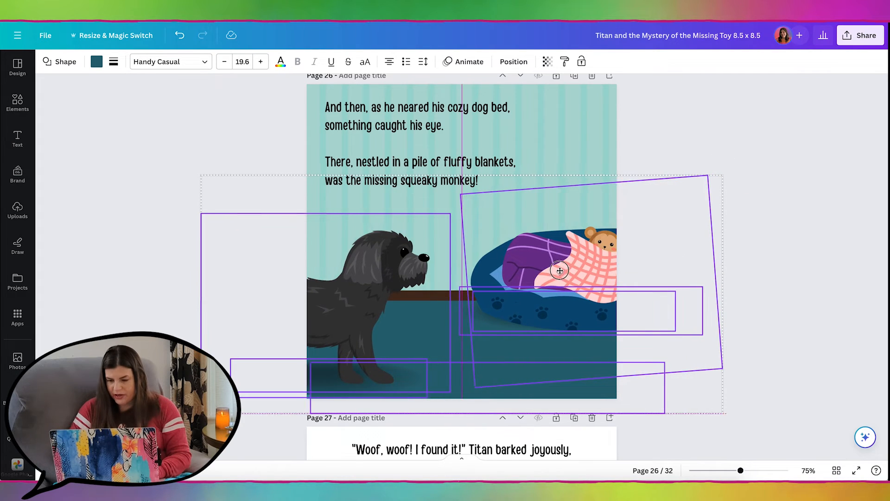
left_click_drag(559, 270, 547, 267)
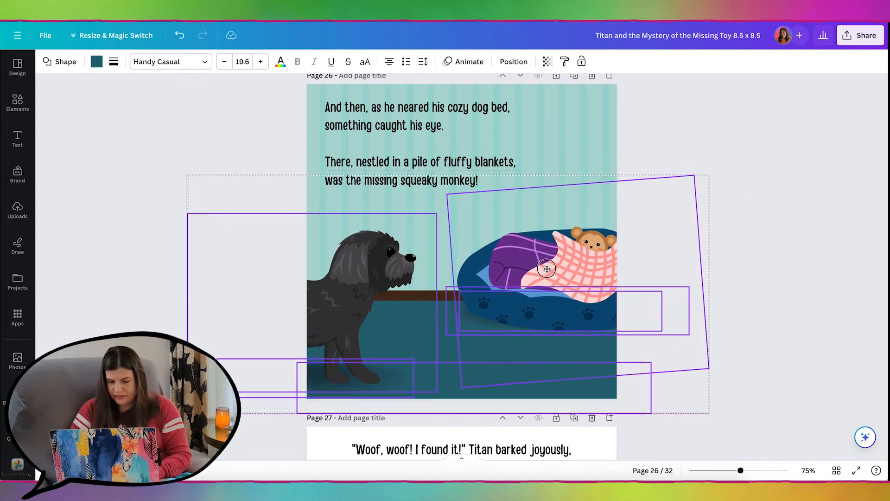
left_click(546, 268)
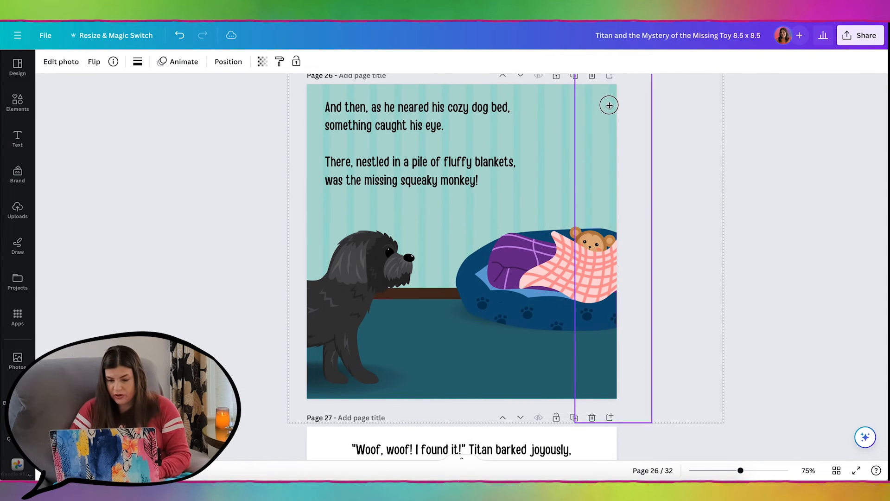
left_click(369, 273)
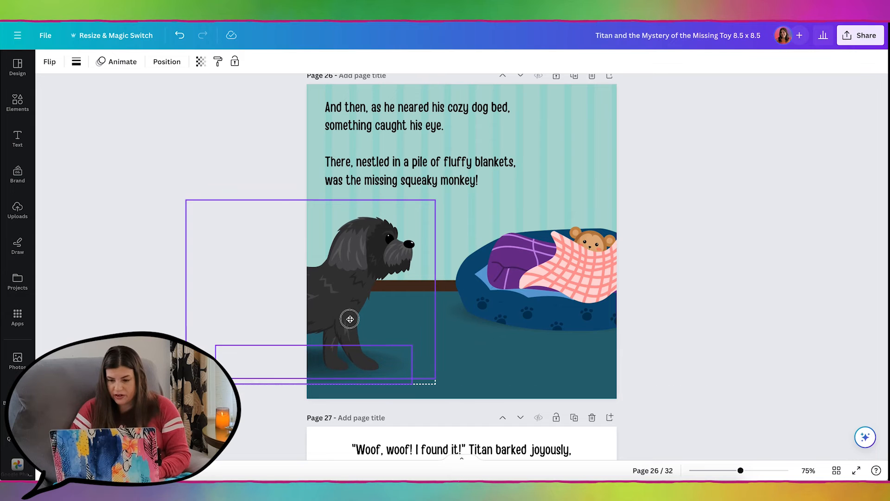
left_click(349, 318)
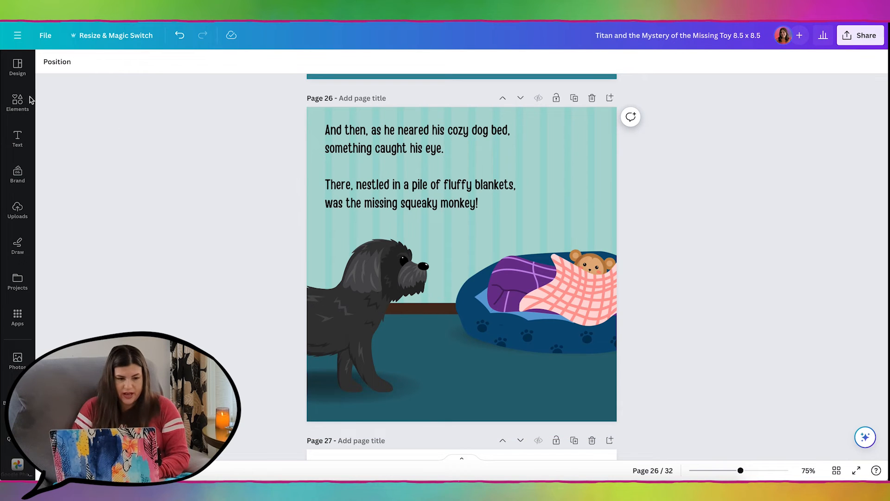
left_click(18, 102)
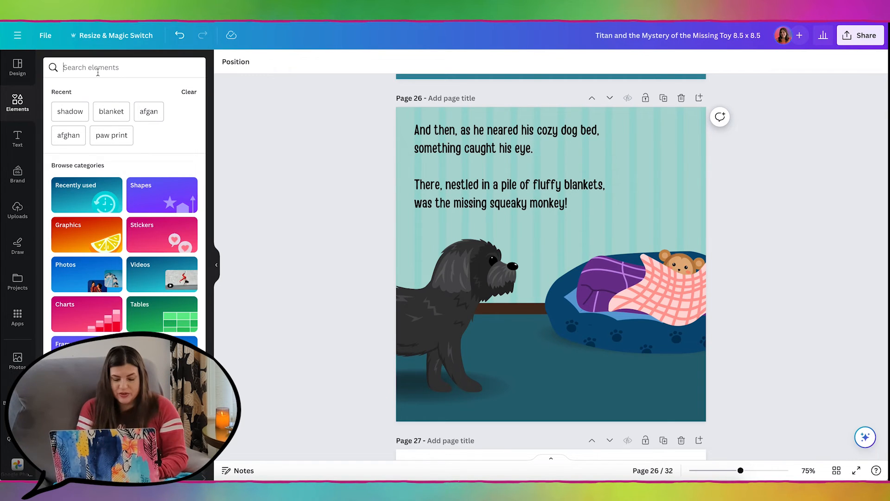
type("picture frame")
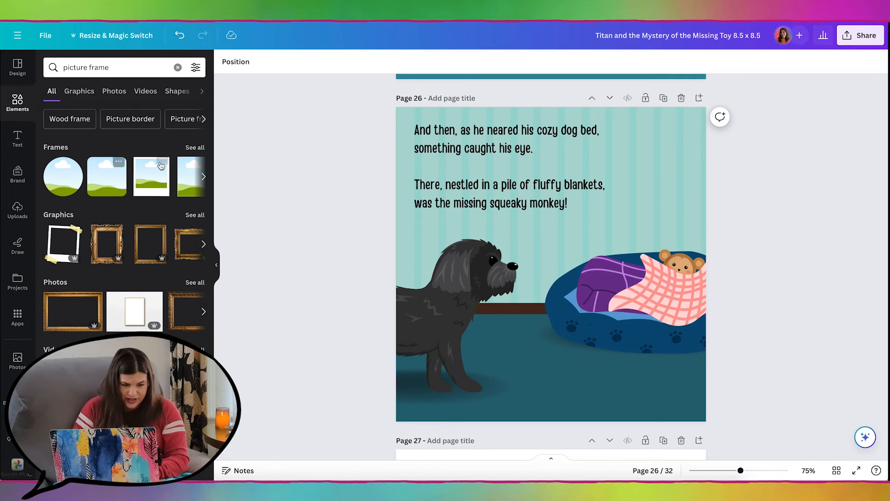
left_click(79, 90)
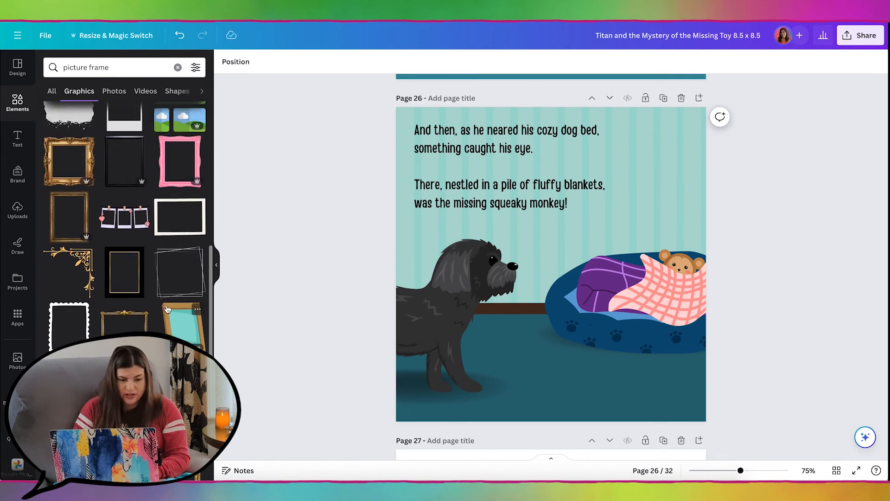
scroll("down", 3)
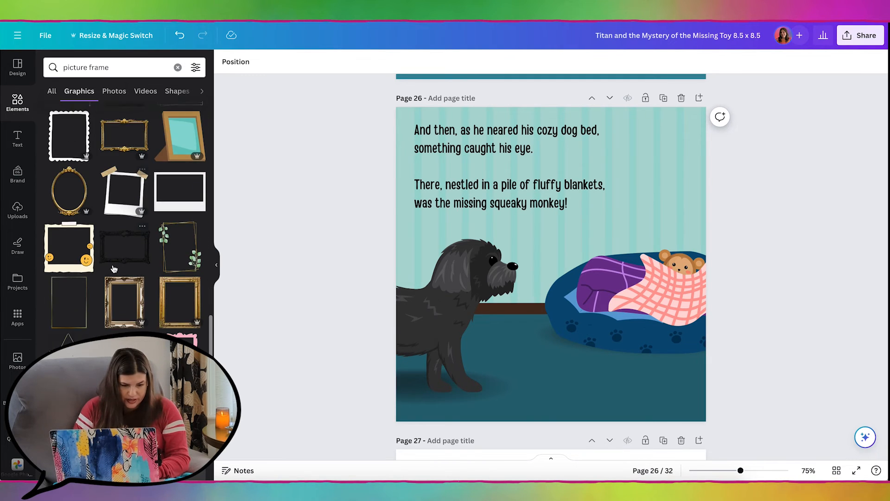
scroll("down", 3)
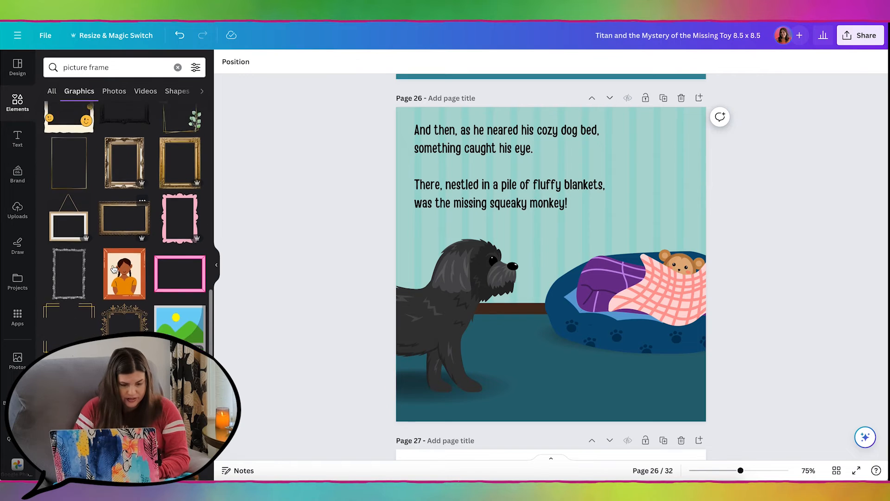
scroll("down", 3)
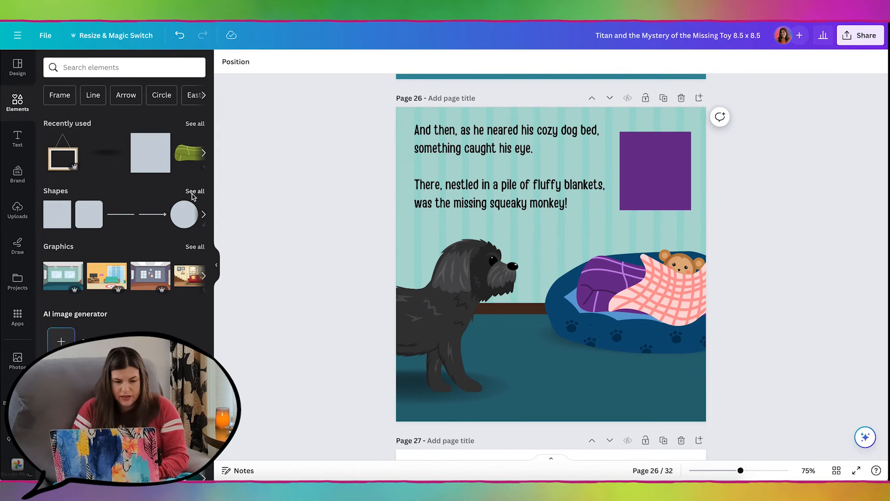
Add a purple trapezoid strip along the square's top edge and a flipped copy along the bottom.
left_click(195, 191)
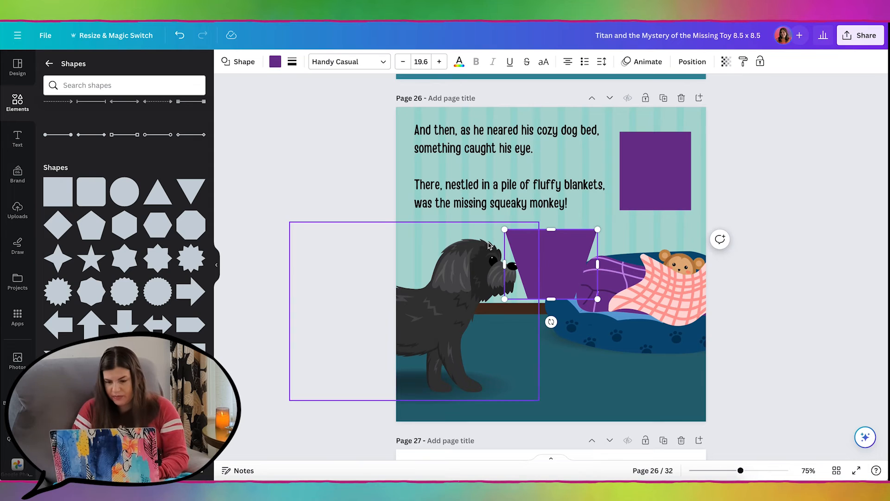
left_click(275, 62)
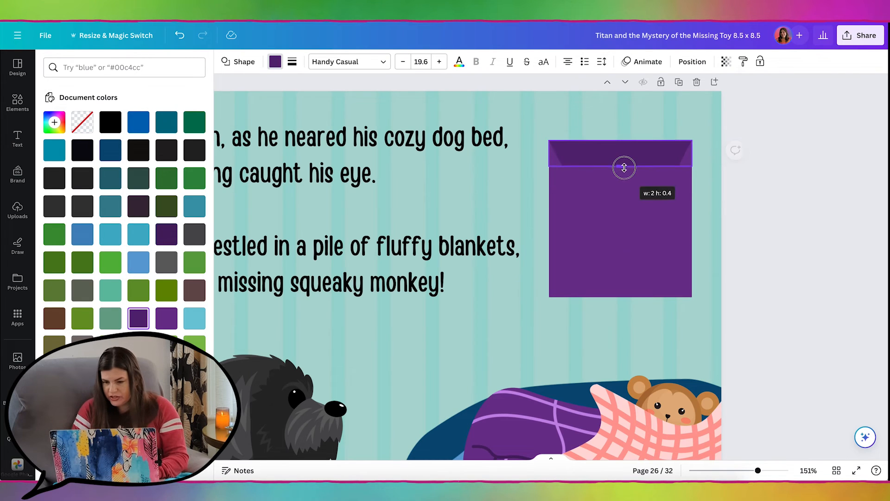
left_click_drag(623, 168, 623, 159)
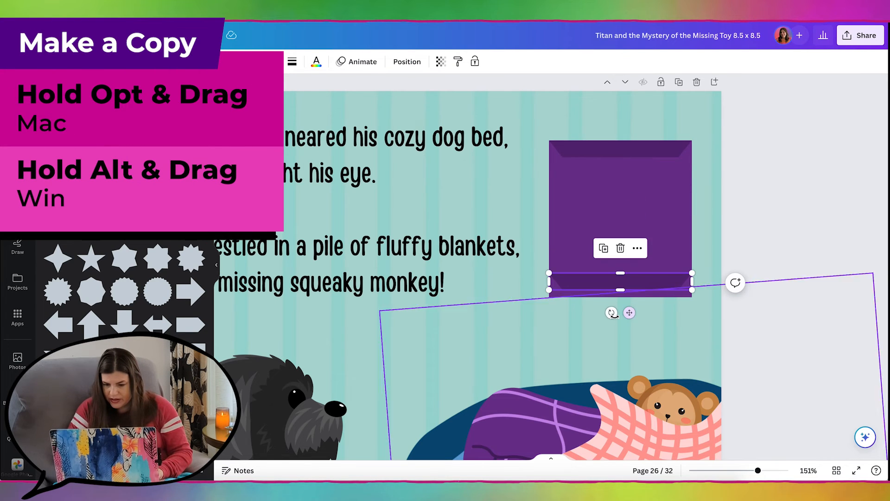
left_click_drag(734, 282, 630, 238)
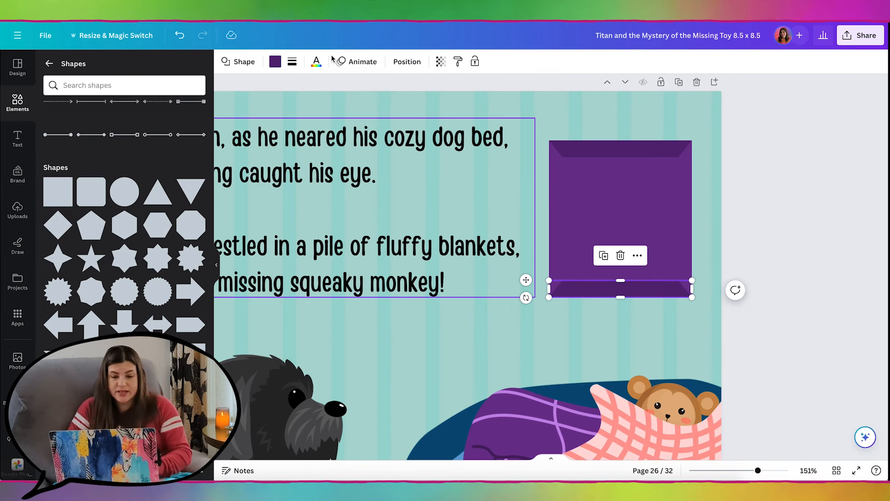
left_click(275, 61)
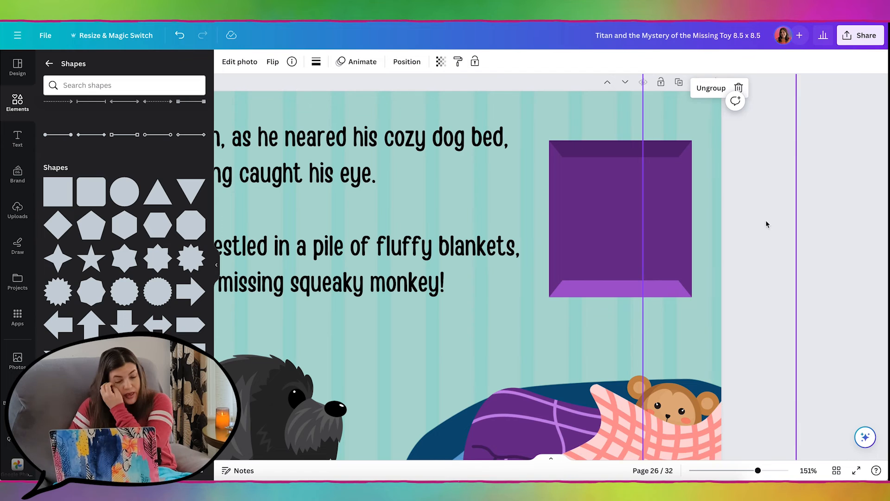
Fit a blue rectangle inside the frame and add a light-coloured 'doggy bone' graphic.
left_click(369, 173)
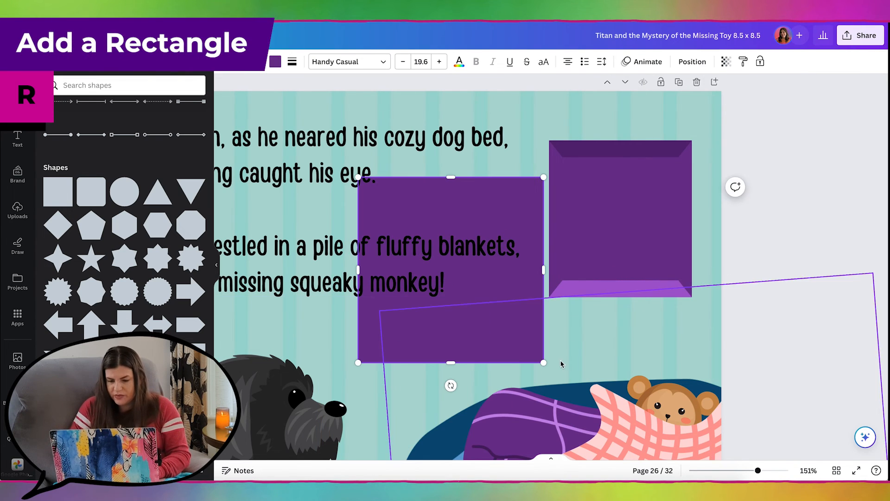
left_click_drag(544, 362, 451, 294)
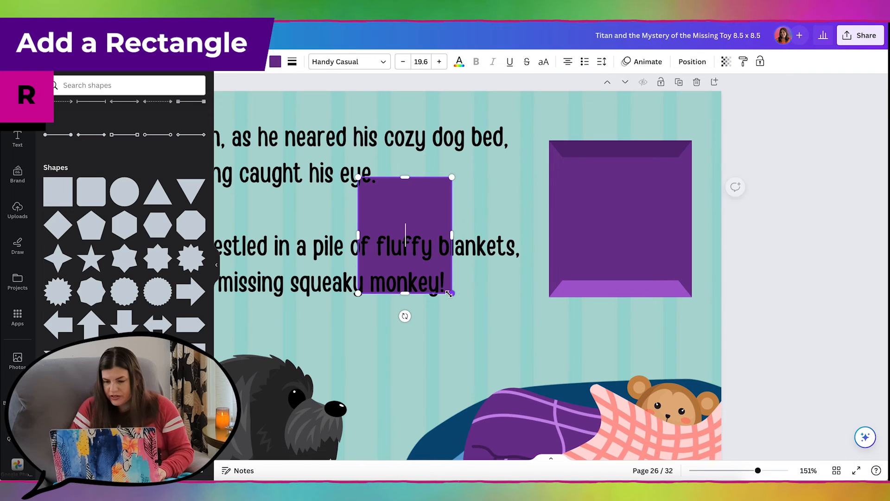
left_click(81, 234)
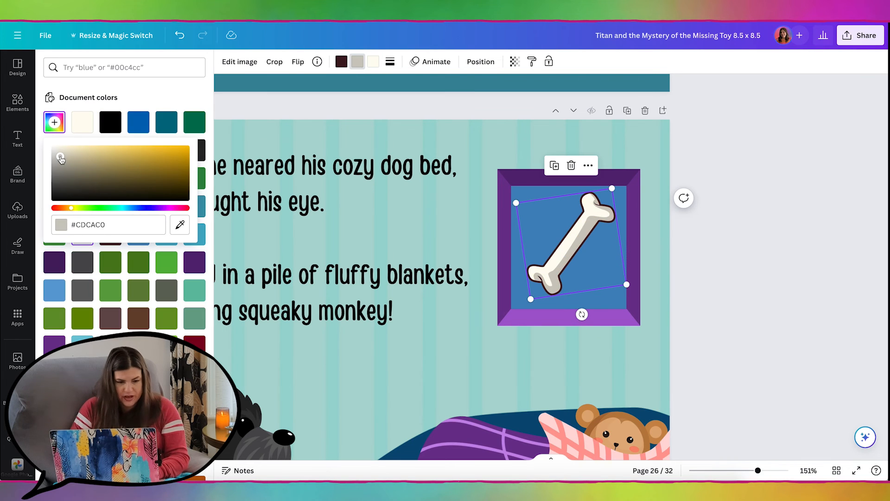
left_click(138, 149)
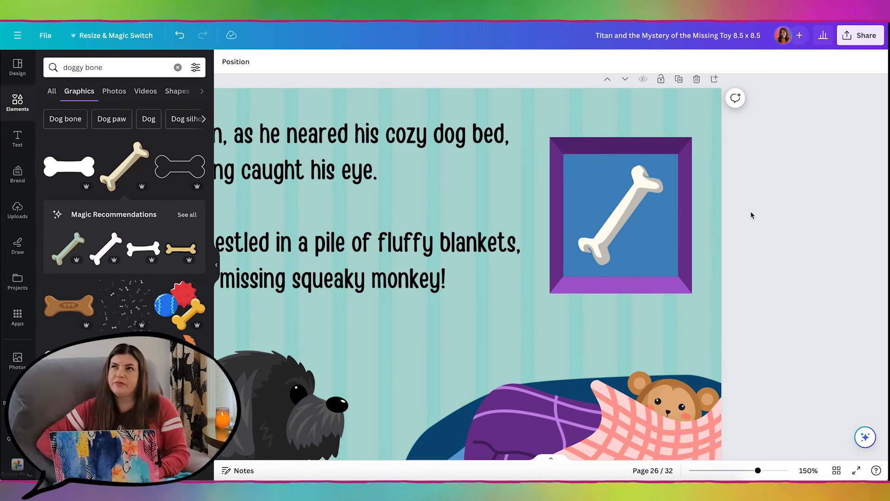
left_click(620, 145)
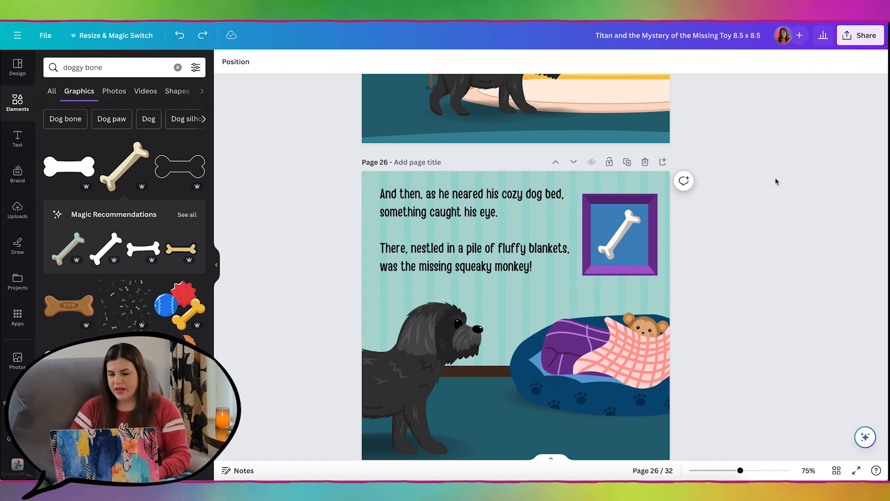
Recolour the framed picture's background panel to the teal document colour.
left_click(619, 235)
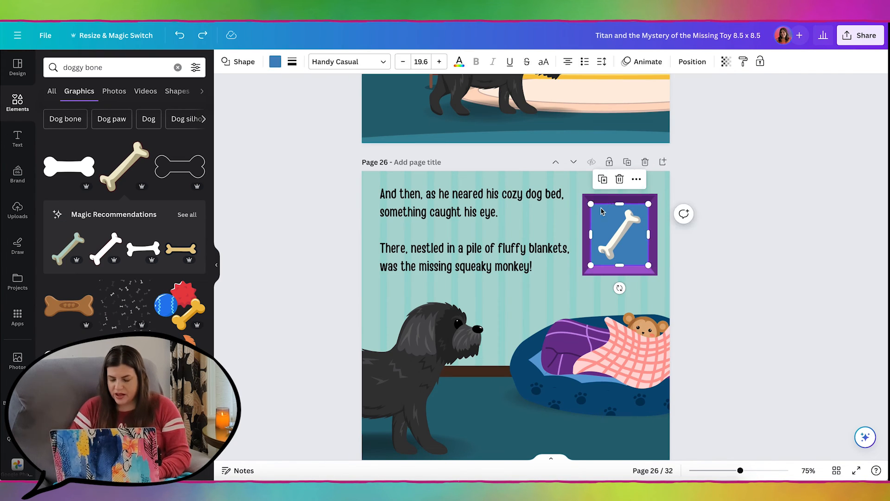
left_click(275, 61)
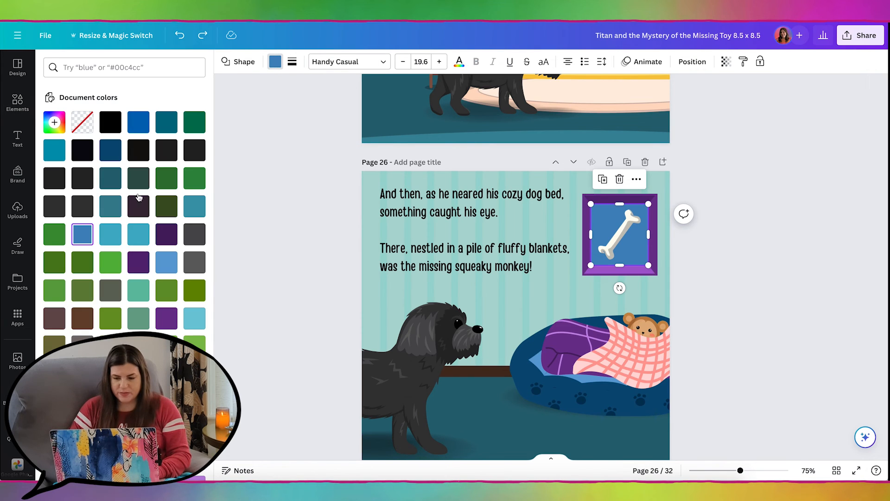
left_click(138, 290)
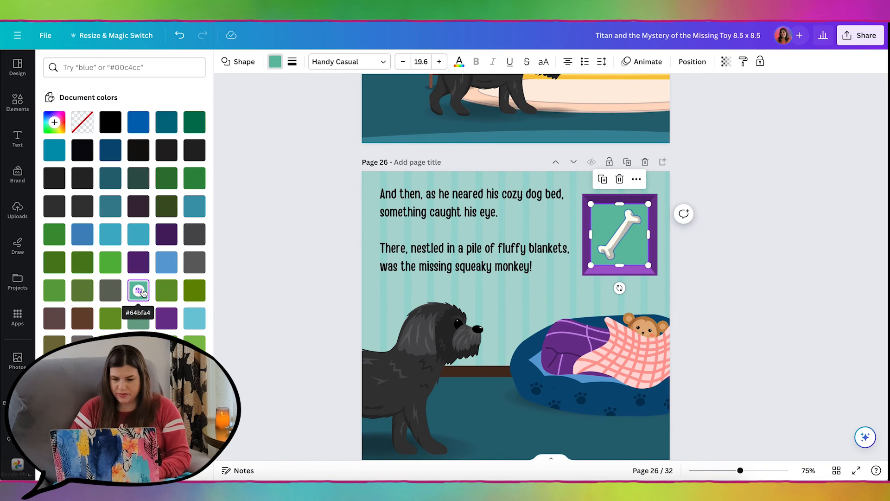
Bring up the book's sharing options.
type("doggy bone")
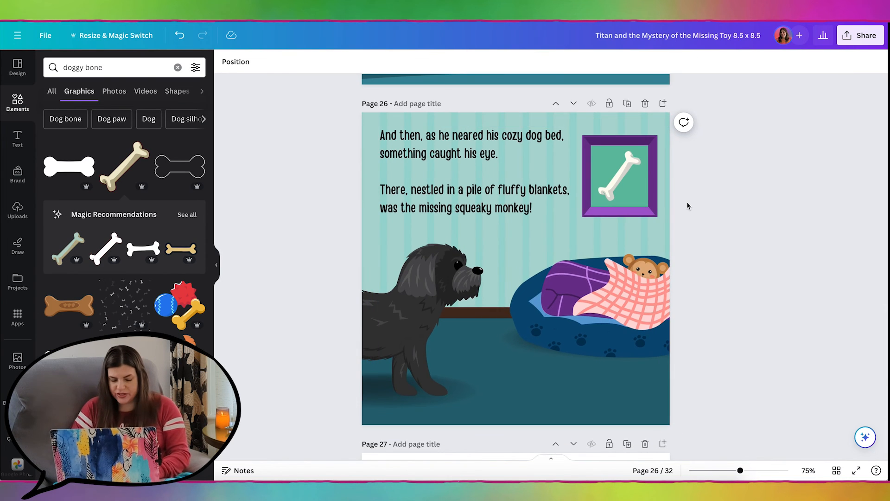
scroll("down", 3)
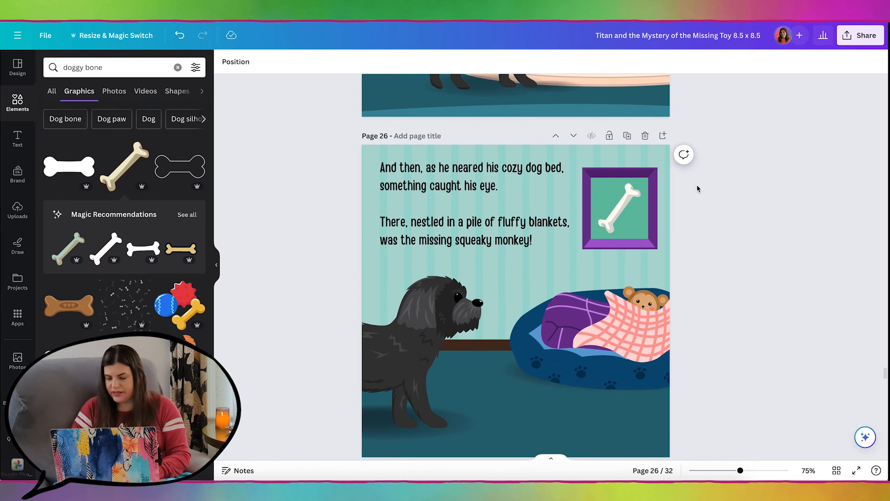
left_click(860, 36)
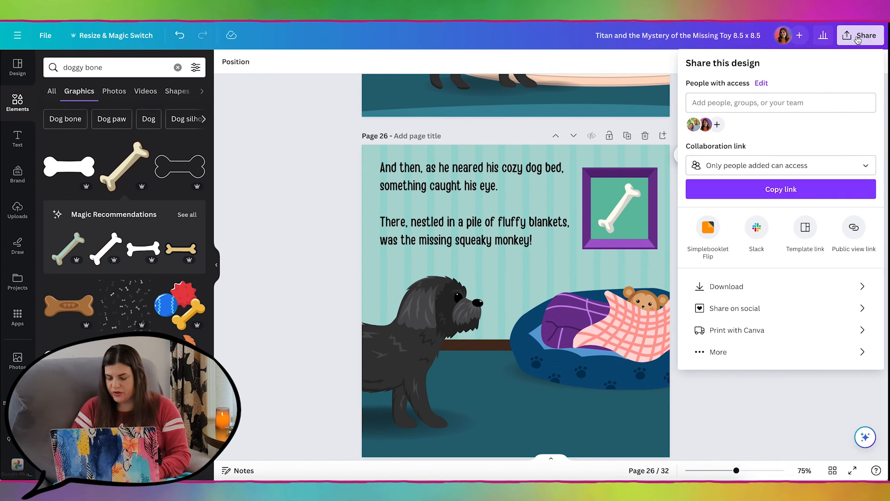
Send all 32 pages to Simplebooklet Flip and save.
left_click(707, 233)
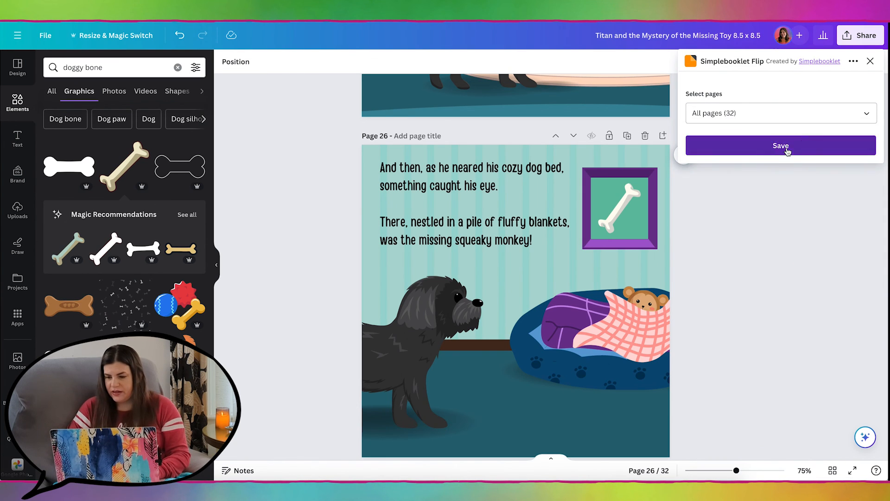
left_click(780, 146)
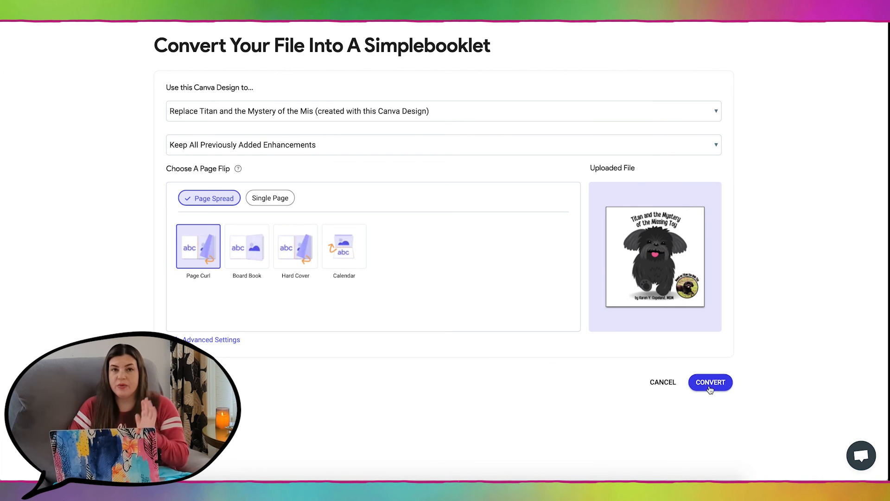
Convert the updated design and view the flipbook's pages 26–27 spread.
left_click(708, 381)
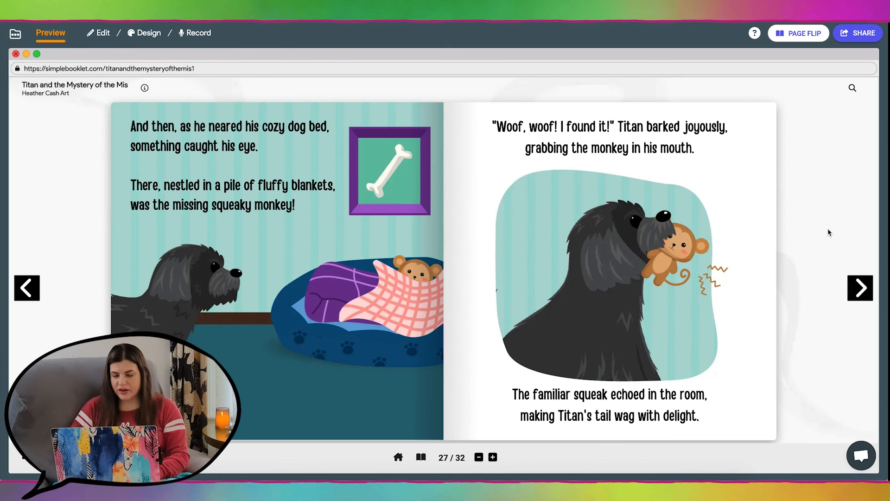
mouse_move(817, 225)
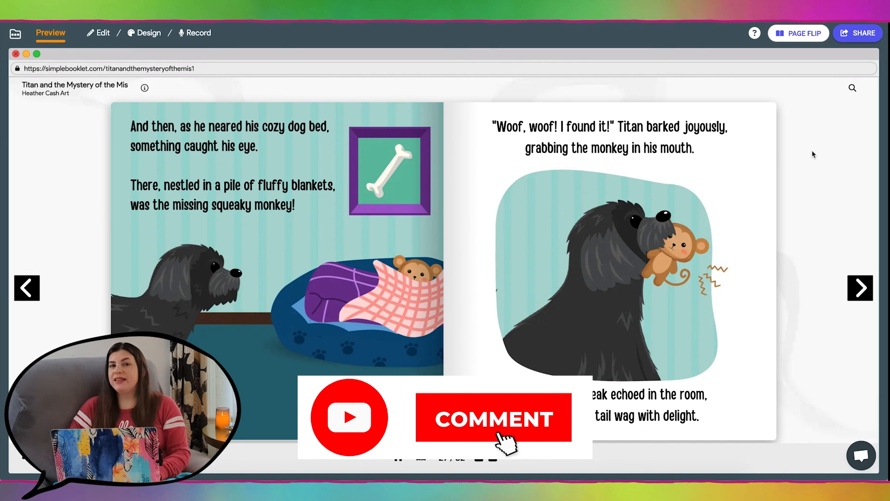
left_click(493, 417)
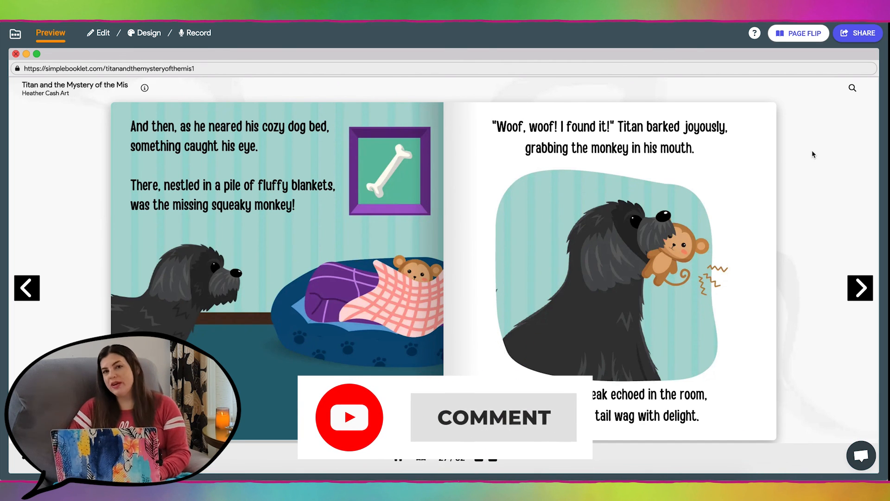